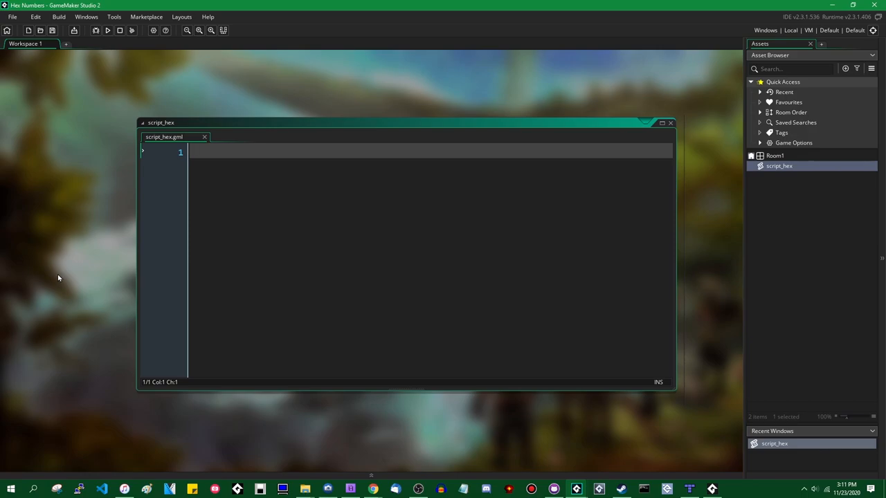
- Write var number = 0xff; and show_message(number); in script_hex, then run it, showing 255
{"action": "type", "text": "var"}
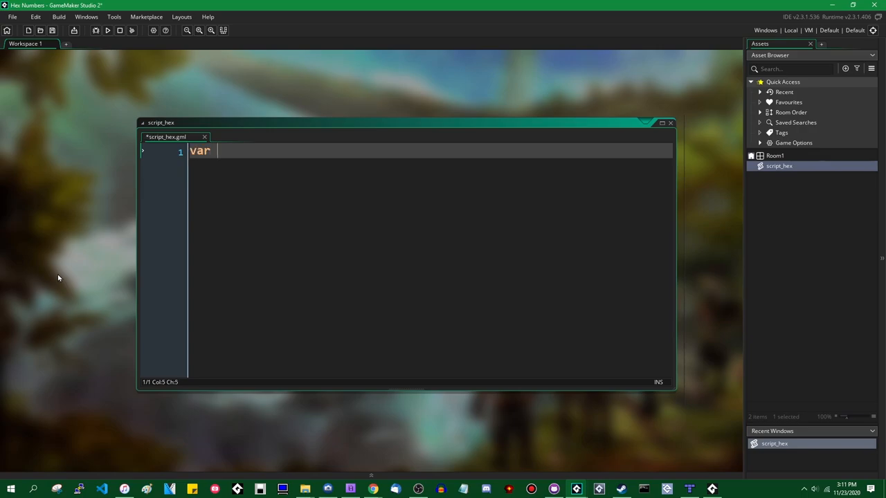
{"action": "type", "text": "number ="}
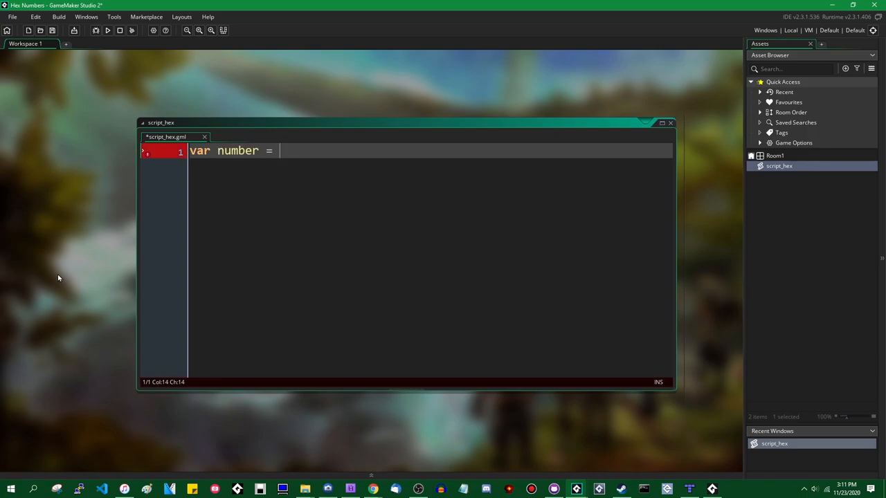
{"action": "type", "text": "0x"}
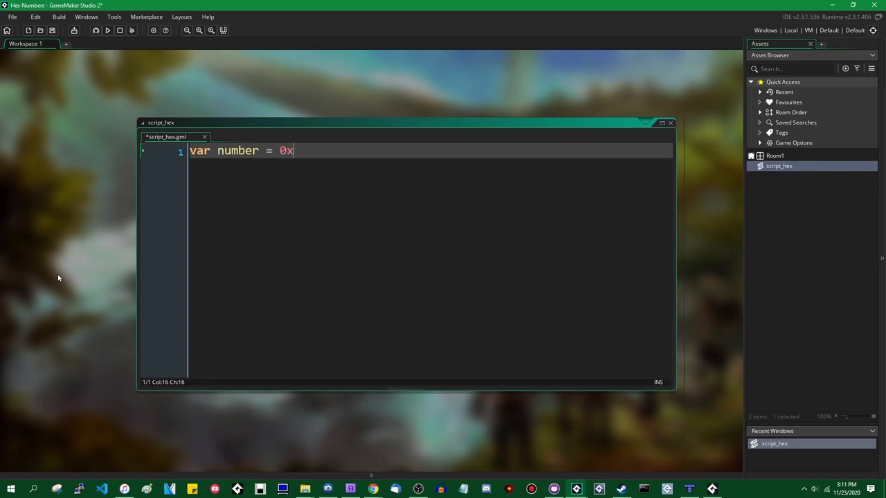
{"action": "type", "text": "ff;"}
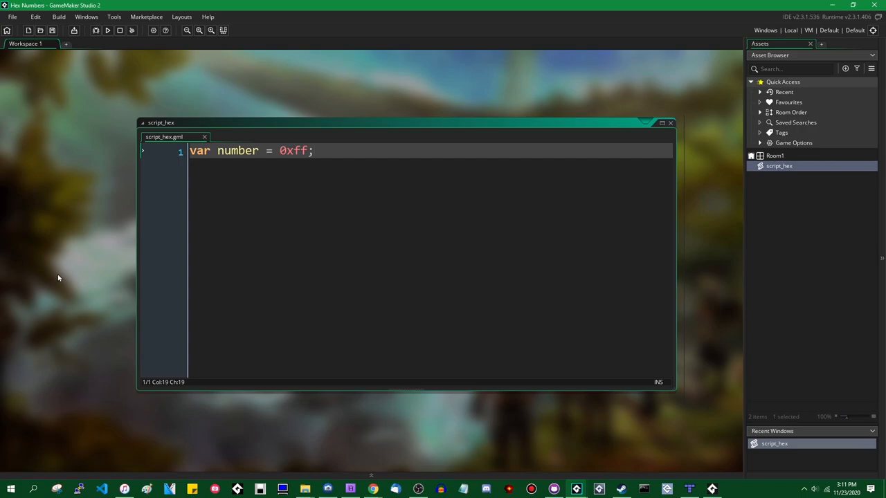
{"action": "type", "text": "show_message(number);"}
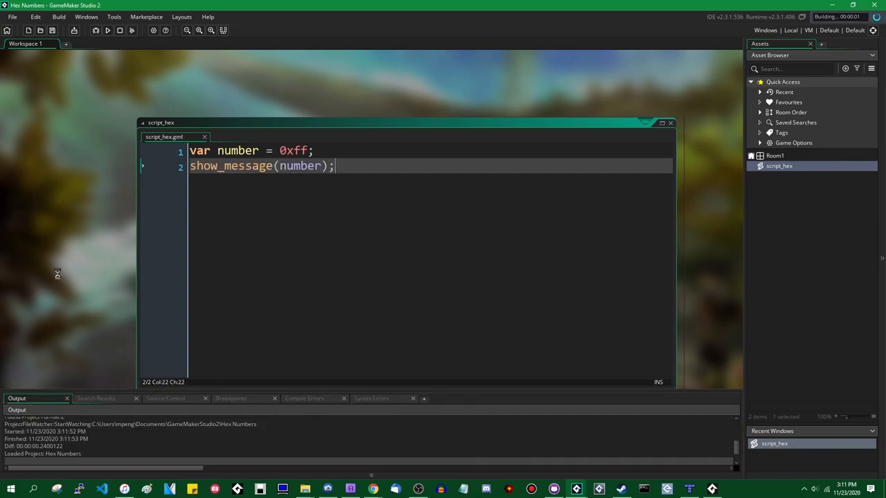
{"action": "left_click", "coordinate": [107, 30]}
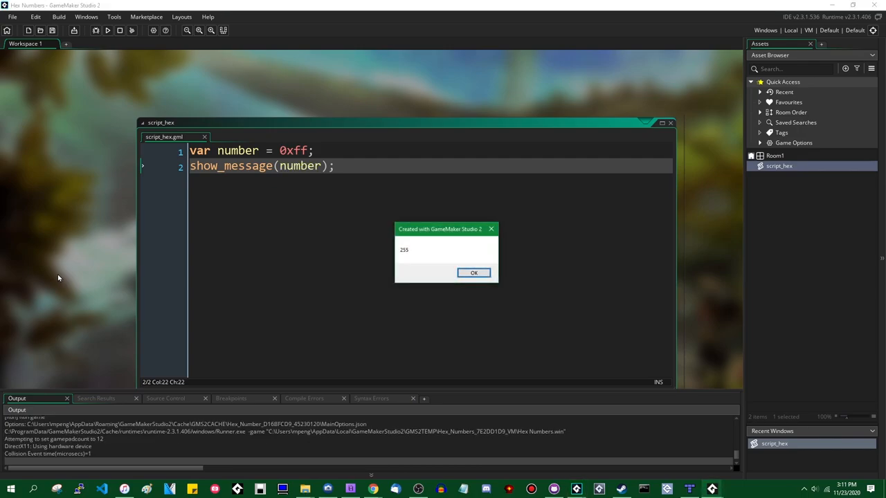
{"action": "left_click", "coordinate": [473, 272]}
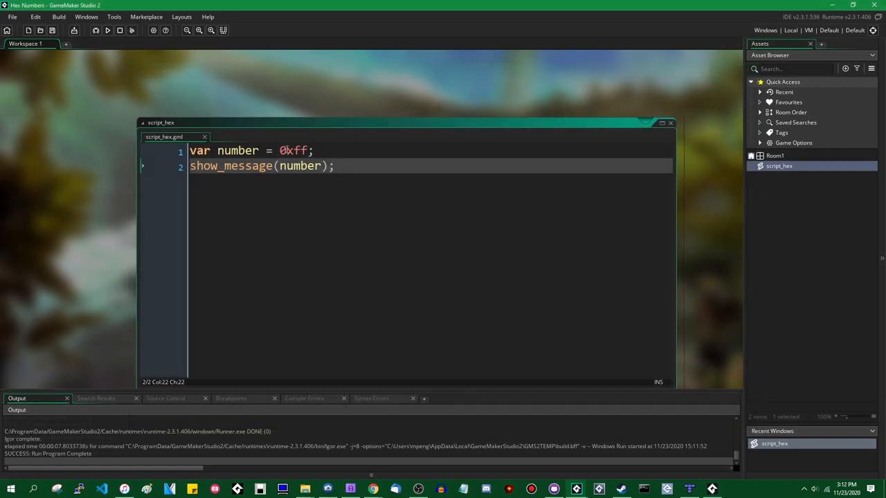
- Replace the 0x prefix with $ so the value reads $ff, and rerun to confirm 255
{"action": "double_click", "coordinate": [293, 150]}
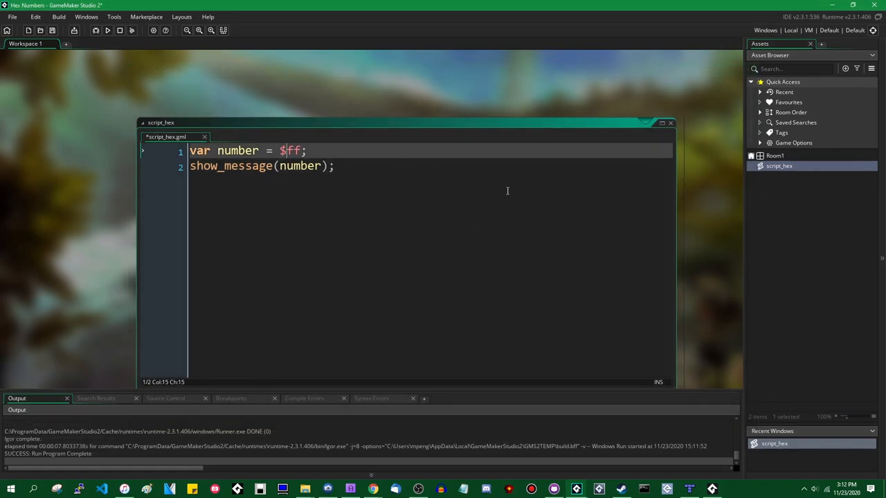
{"action": "mouse_move", "coordinate": [533, 183]}
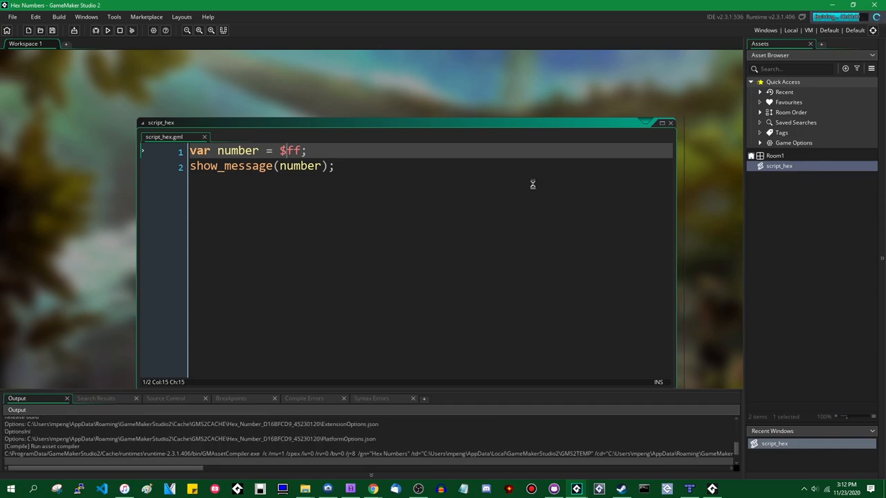
{"action": "left_click", "coordinate": [106, 30]}
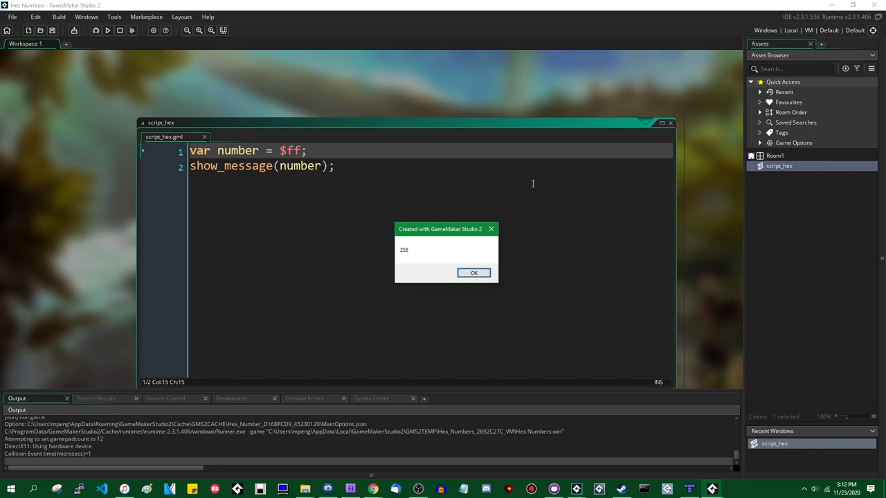
{"action": "left_click", "coordinate": [473, 272]}
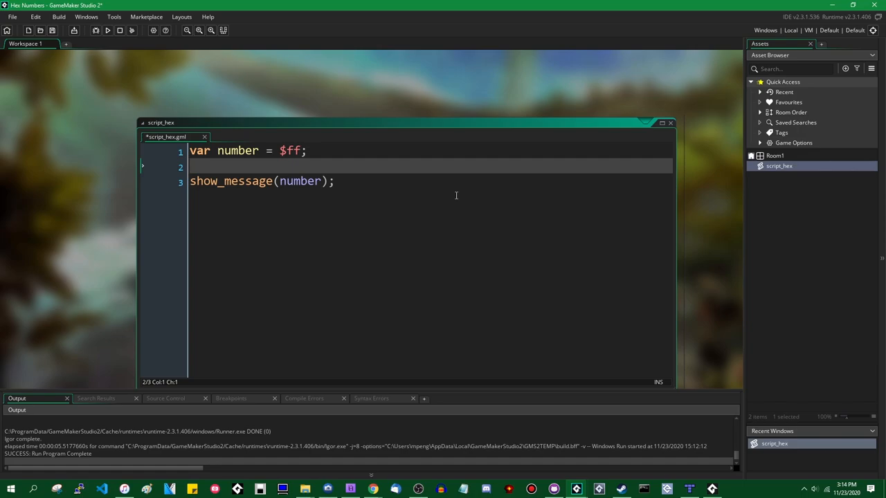
- Type an empty ptr() call on the blank second line of script_hex
{"action": "type", "text": "ptr("}
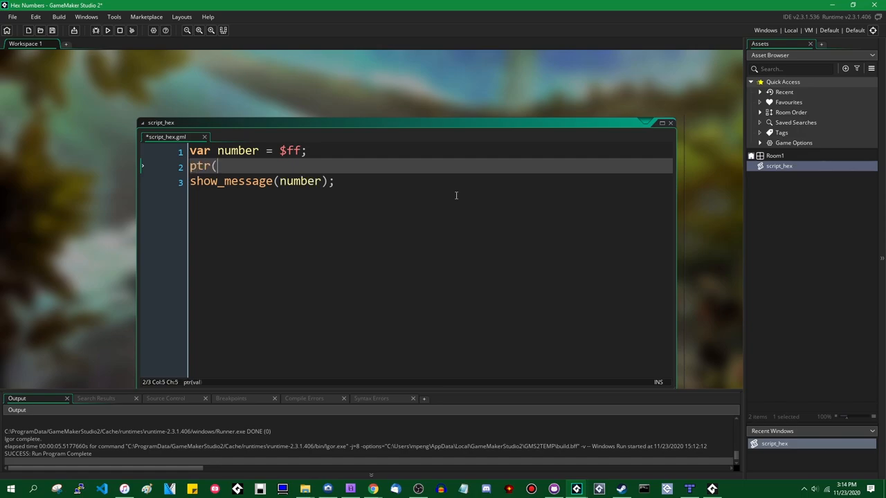
{"action": "type", "text": ")"}
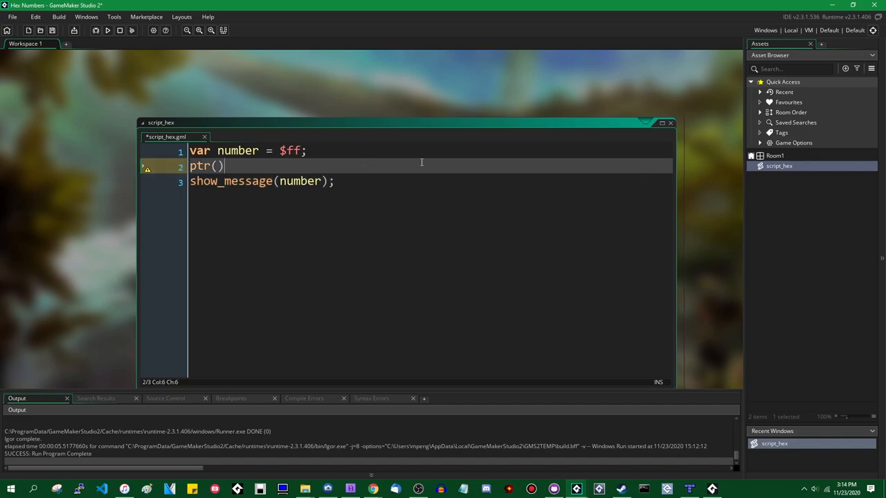
{"action": "mouse_move", "coordinate": [469, 224]}
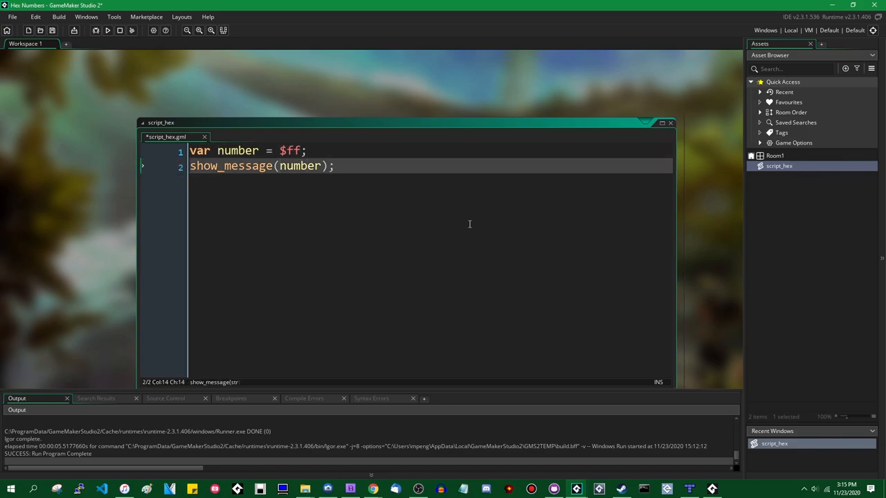
- Show number through ptr() and run it, dismissing the 000000FF message
{"action": "type", "text": "ptr("}
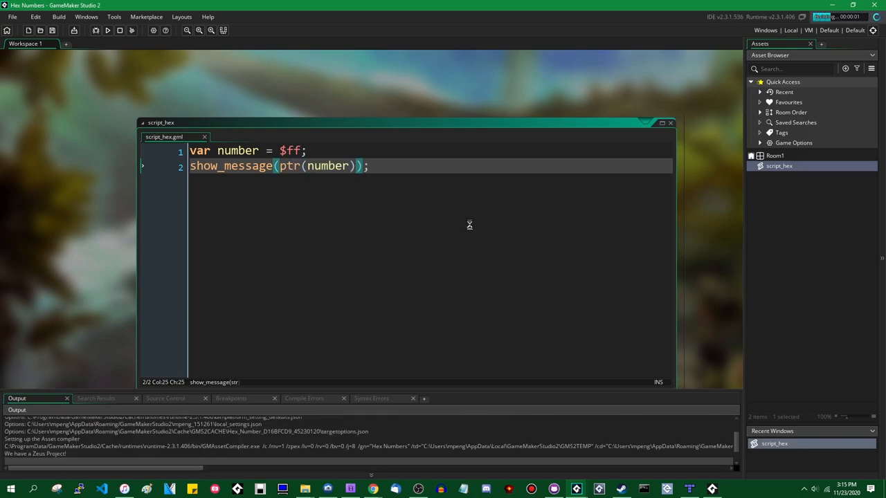
{"action": "left_click", "coordinate": [108, 30]}
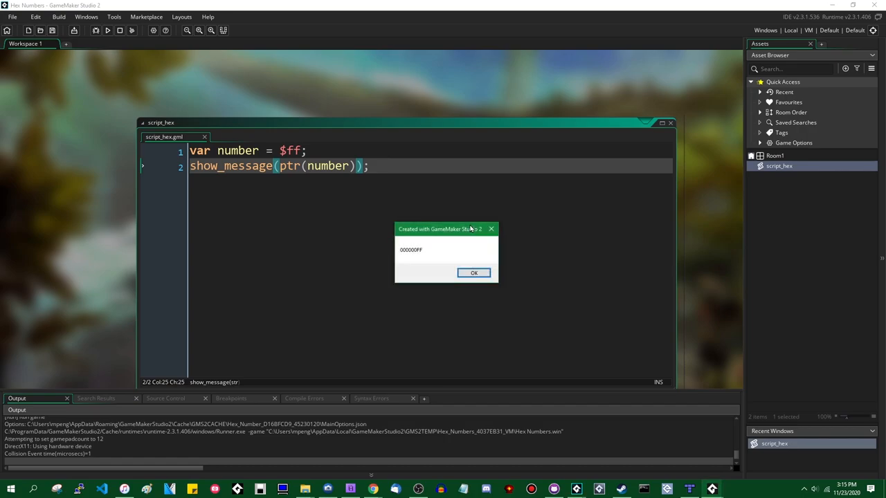
{"action": "left_click_drag", "start_coordinate": [446, 229], "coordinate": [306, 176]}
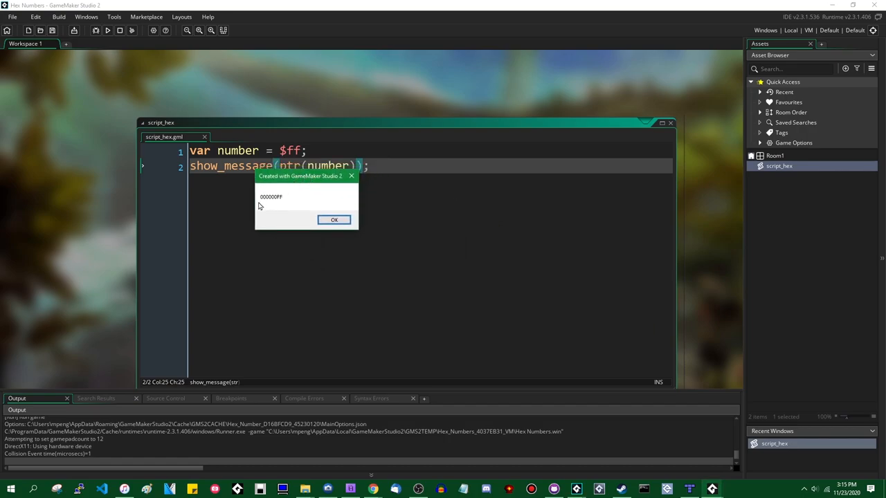
{"action": "left_click_drag", "start_coordinate": [306, 175], "coordinate": [318, 192]}
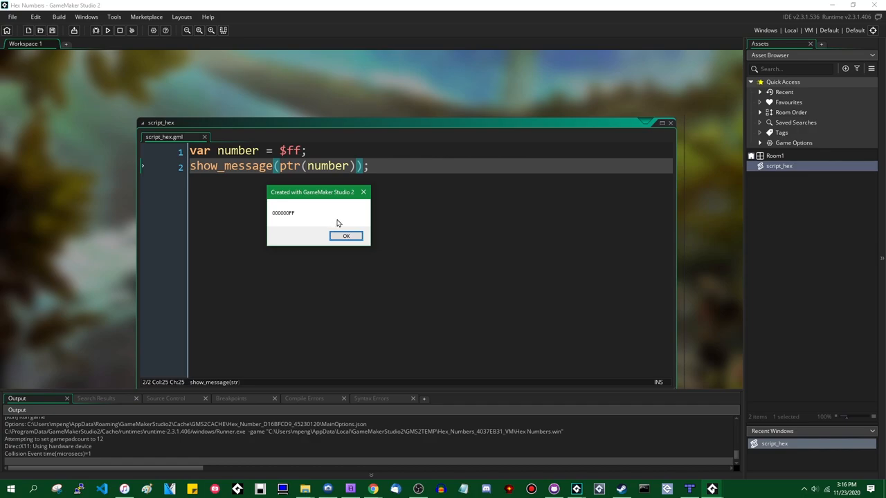
{"action": "left_click", "coordinate": [346, 236]}
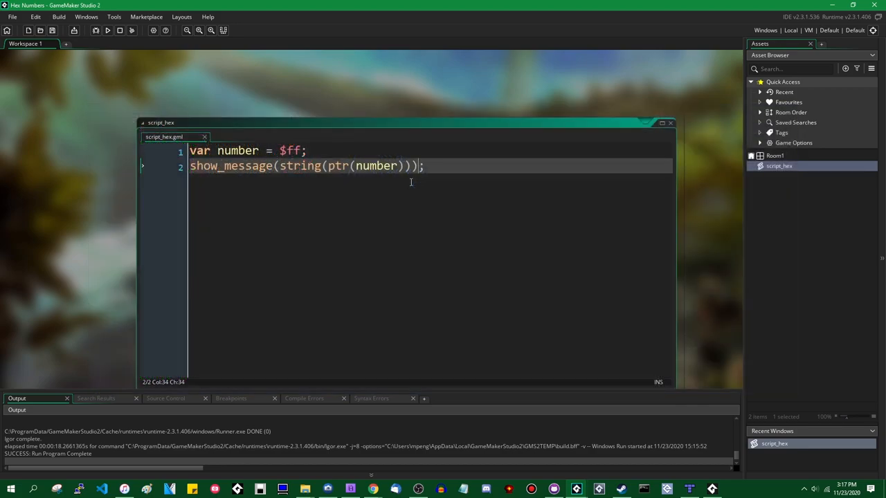
- Rerun with string(ptr(number)), confirm 000000FF again, and select the $ff value
{"action": "left_click", "coordinate": [107, 30]}
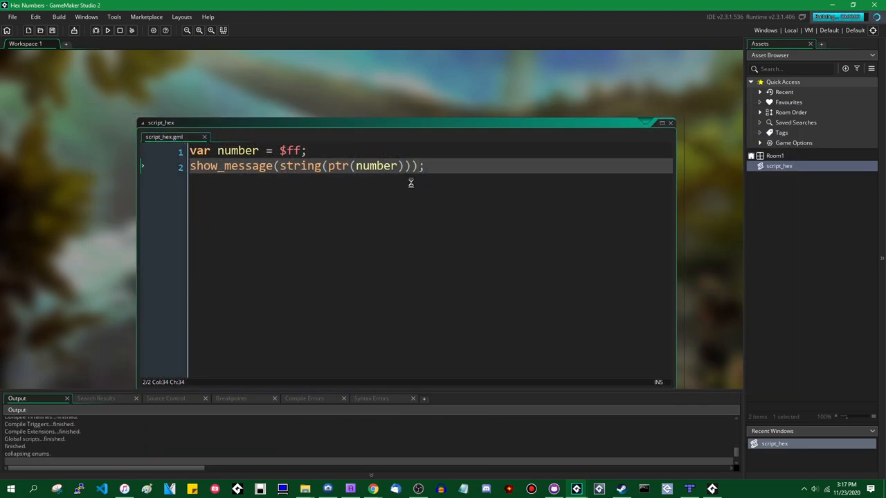
{"action": "left_click", "coordinate": [106, 30]}
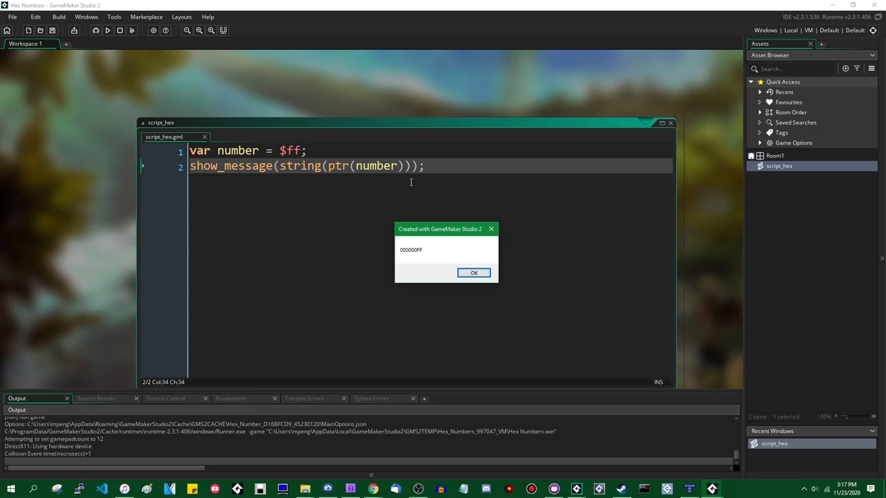
{"action": "left_click", "coordinate": [473, 272]}
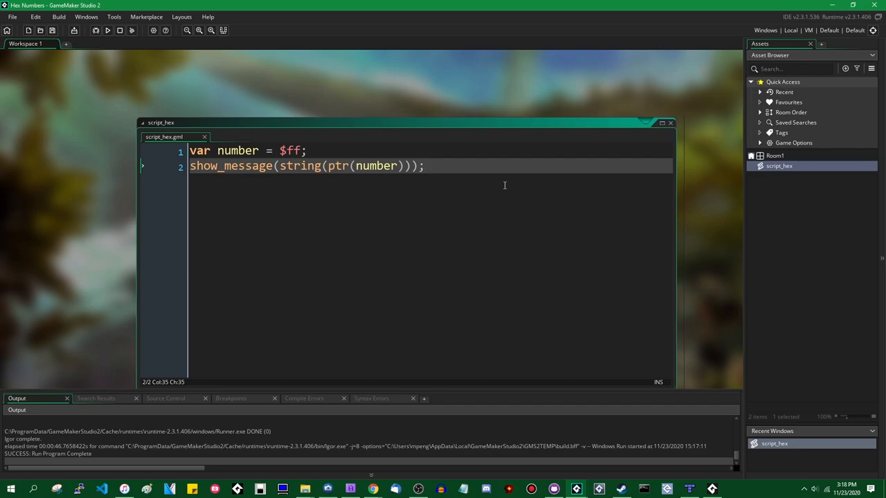
{"action": "double_click", "coordinate": [375, 165]}
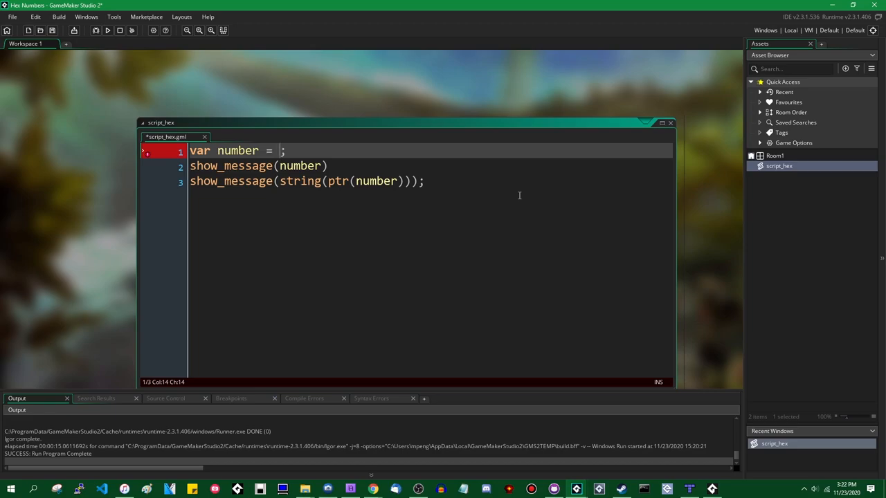
{"action": "type", "text": "500000"}
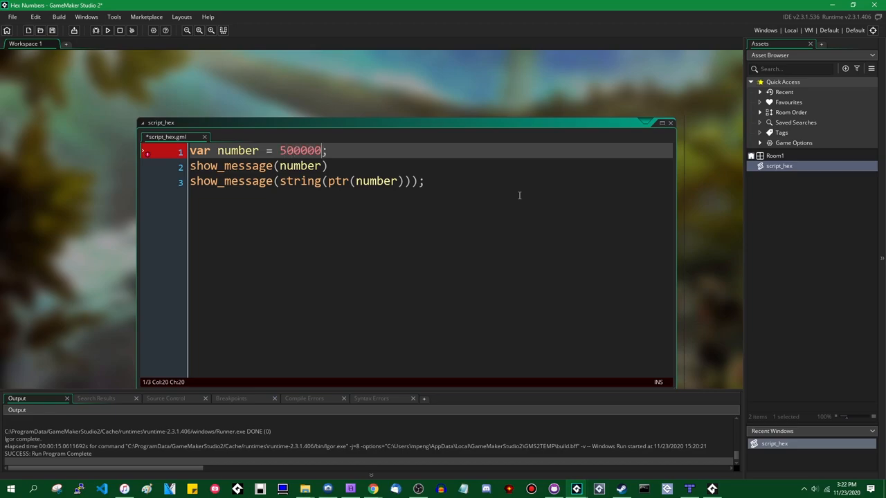
{"action": "type", "text": "0000"}
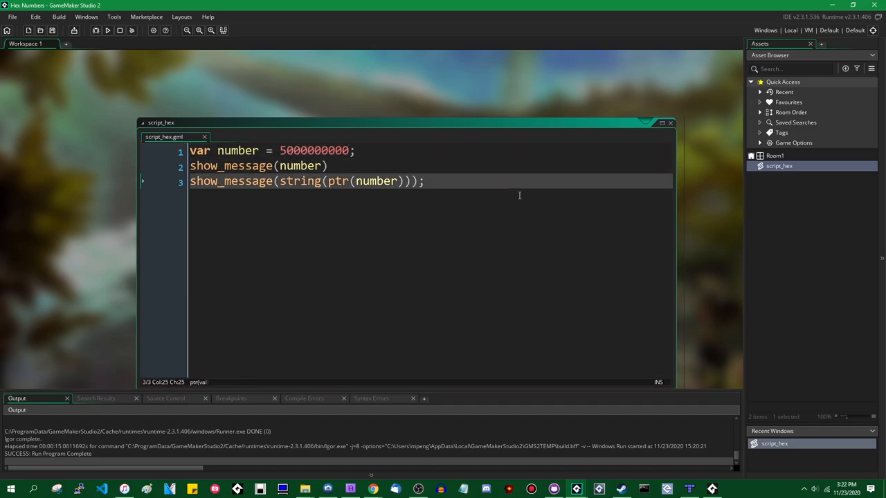
{"action": "left_click", "coordinate": [107, 30]}
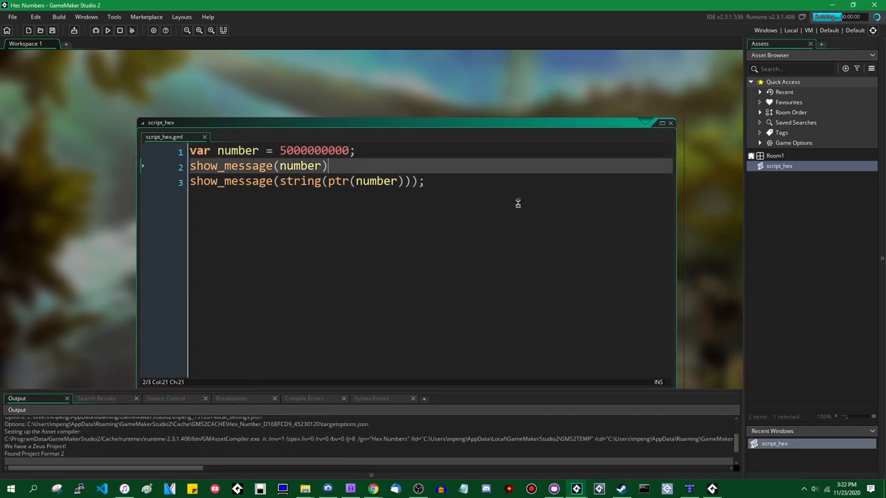
{"action": "left_click", "coordinate": [106, 29]}
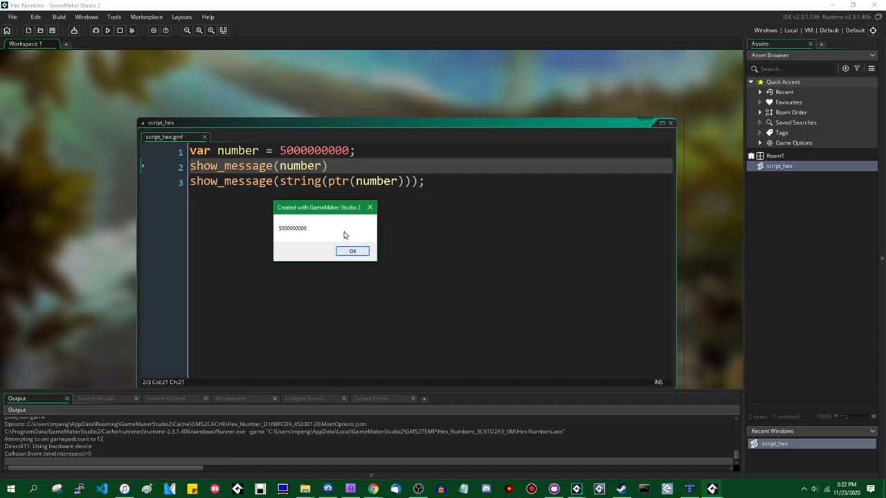
{"action": "left_click", "coordinate": [352, 251]}
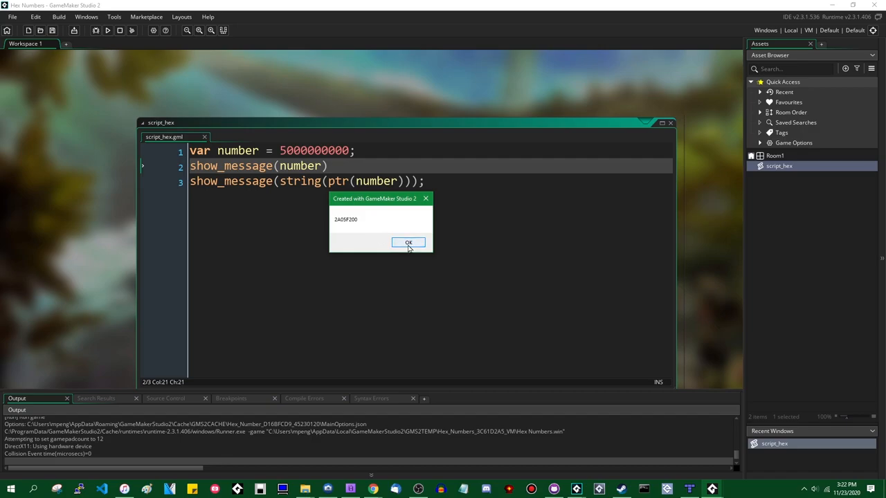
{"action": "left_click", "coordinate": [408, 242]}
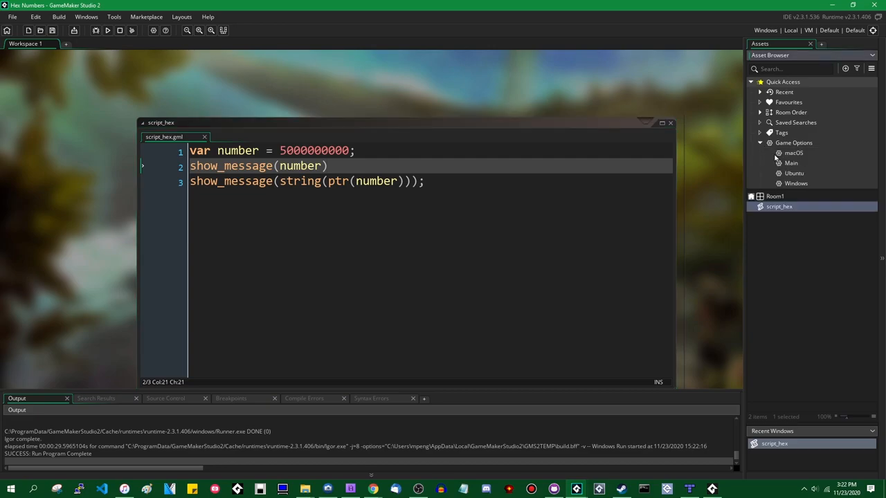
- Enable Use x64 Windows Runtime in the Windows game options
{"action": "double_click", "coordinate": [795, 183]}
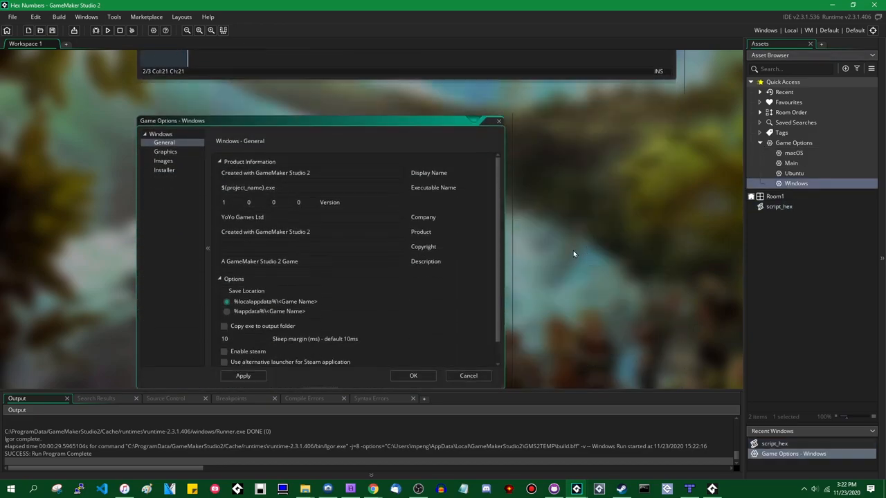
{"action": "left_click_drag", "start_coordinate": [311, 121], "coordinate": [311, 82]}
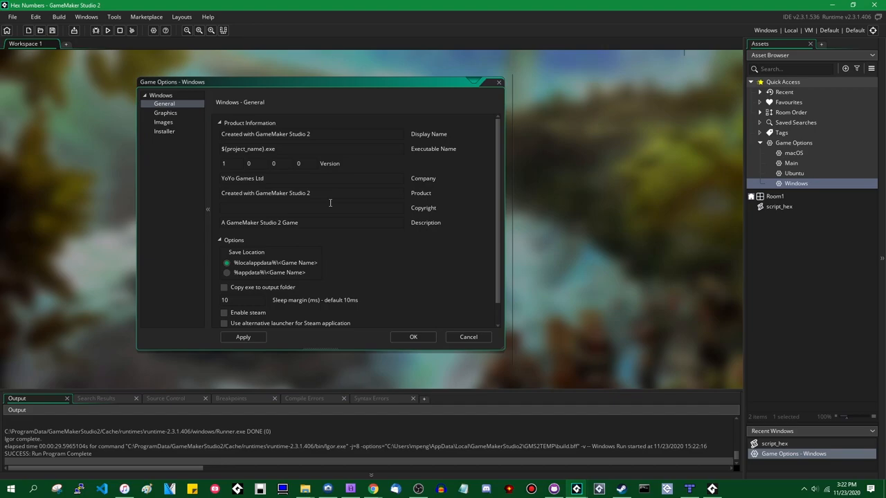
{"action": "scroll", "scroll_direction": "down", "scroll_amount": 3}
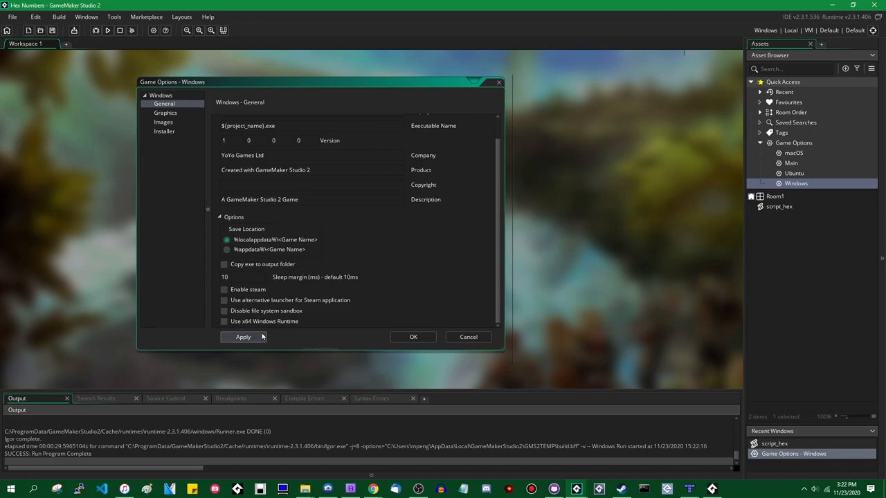
{"action": "left_click", "coordinate": [223, 321]}
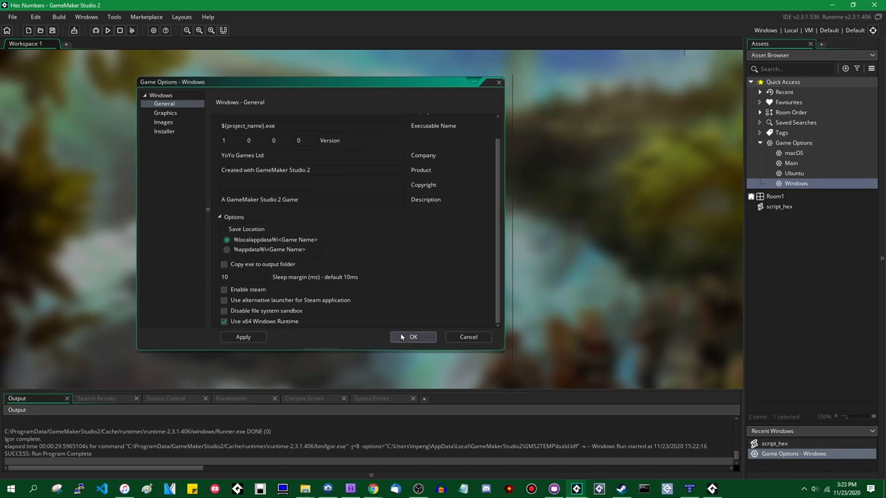
{"action": "left_click", "coordinate": [413, 336]}
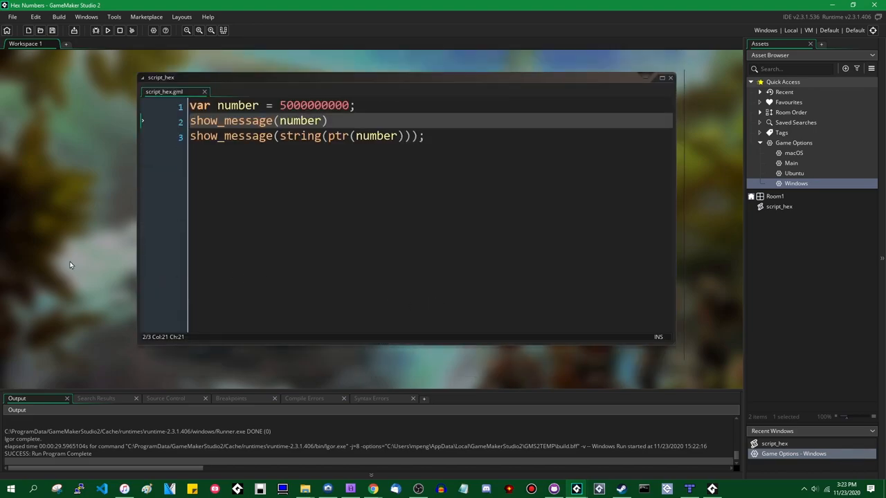
{"action": "left_click", "coordinate": [108, 29]}
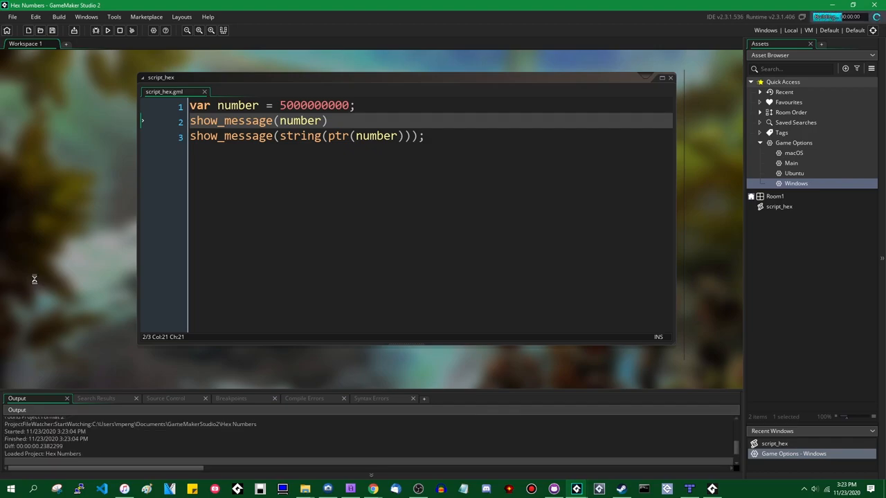
{"action": "left_click", "coordinate": [107, 30]}
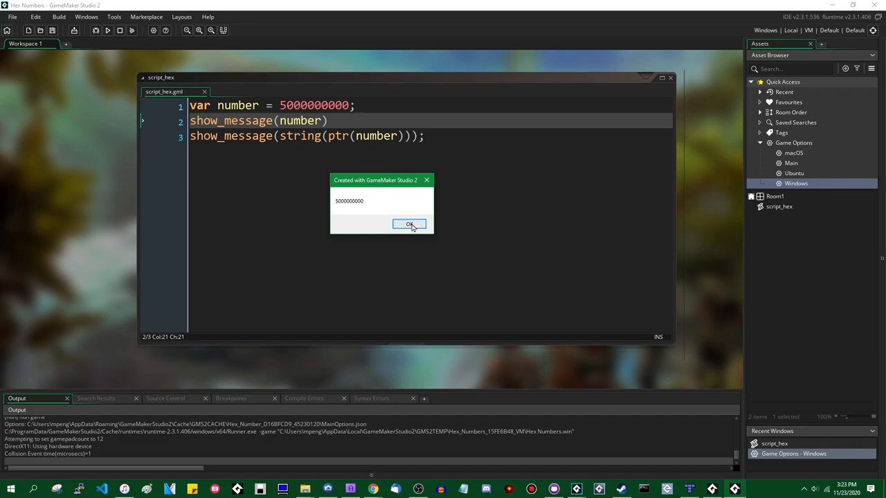
{"action": "left_click", "coordinate": [409, 224]}
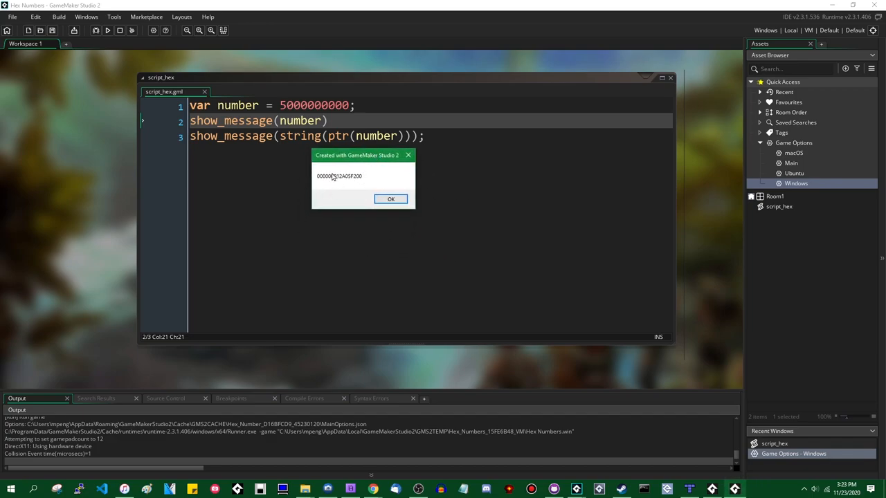
{"action": "mouse_move", "coordinate": [400, 225]}
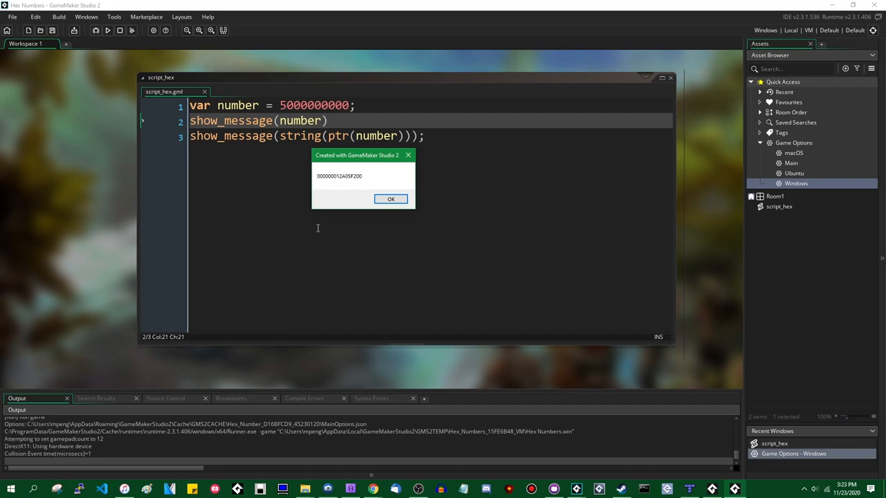
{"action": "mouse_move", "coordinate": [346, 231]}
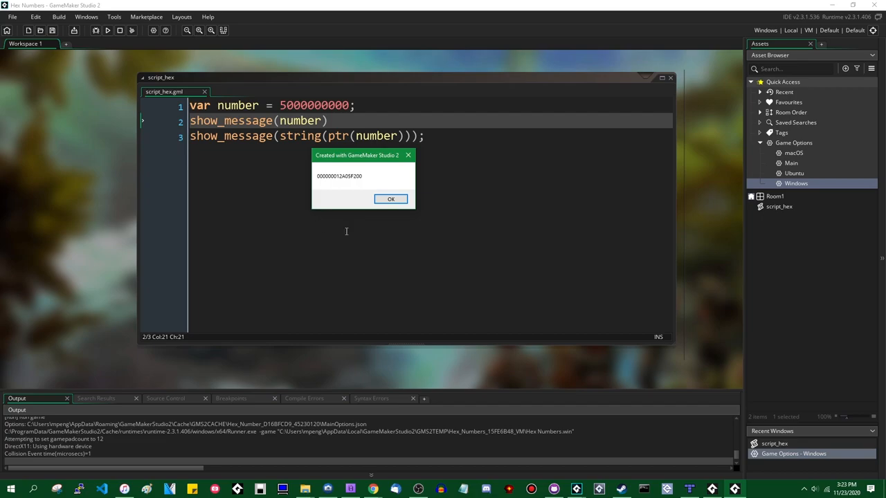
{"action": "left_click", "coordinate": [390, 198]}
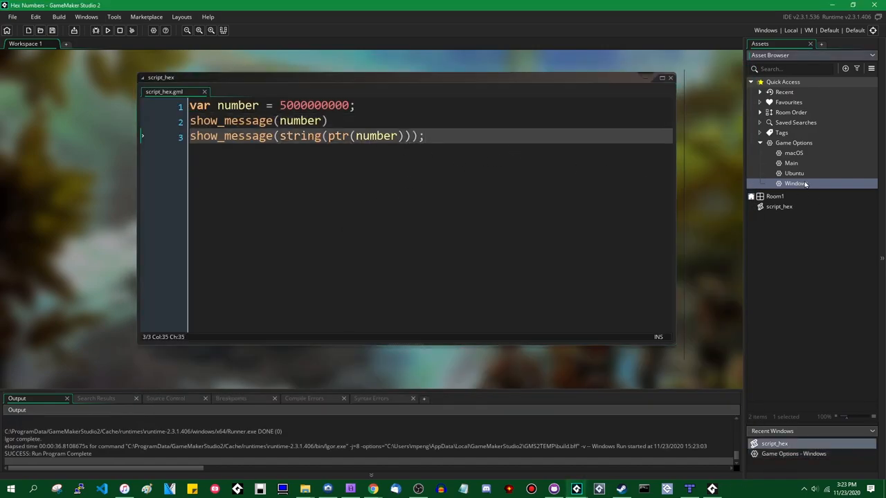
- Reopen the Windows game options and apply them with the x64 runtime unticked
{"action": "double_click", "coordinate": [796, 184]}
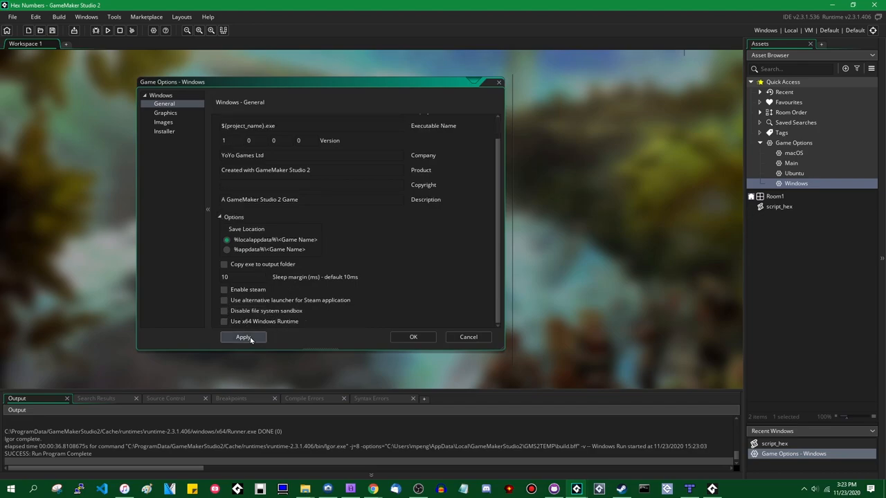
{"action": "left_click", "coordinate": [242, 336]}
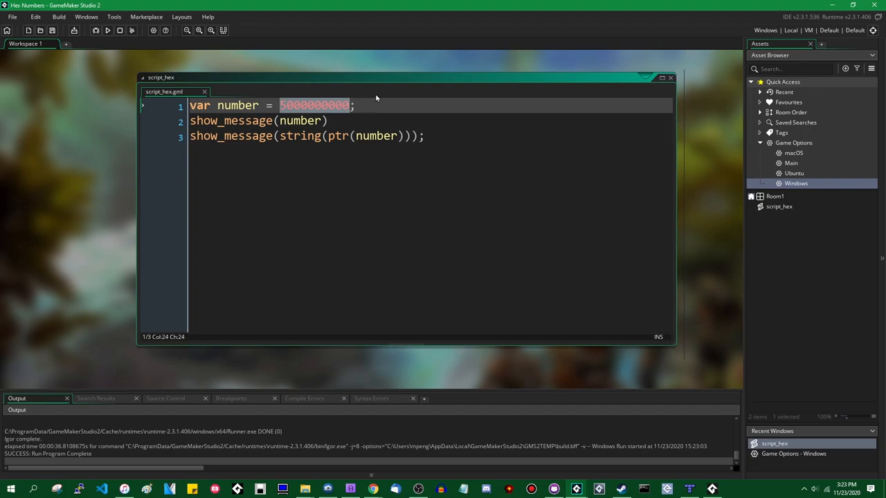
- Set number to the string "0xff", show real(number), and run to confirm 255
{"action": "type", "text": "\""}
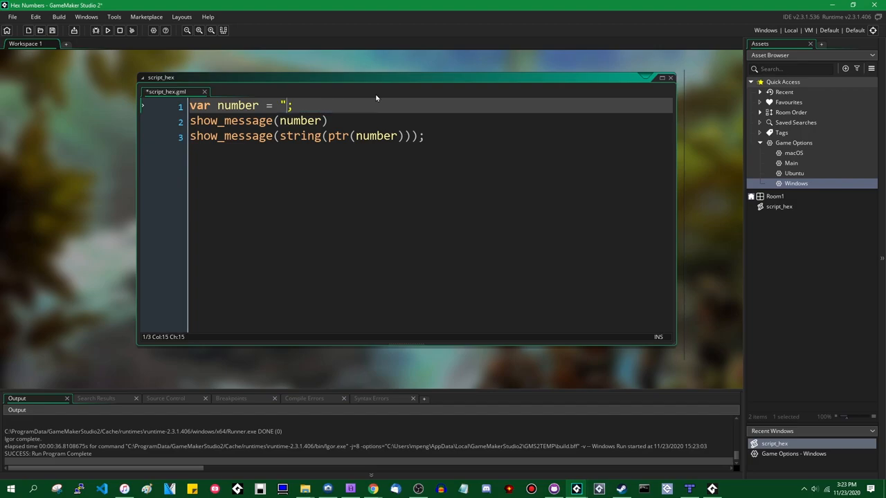
{"action": "type", "text": "5000000000"}
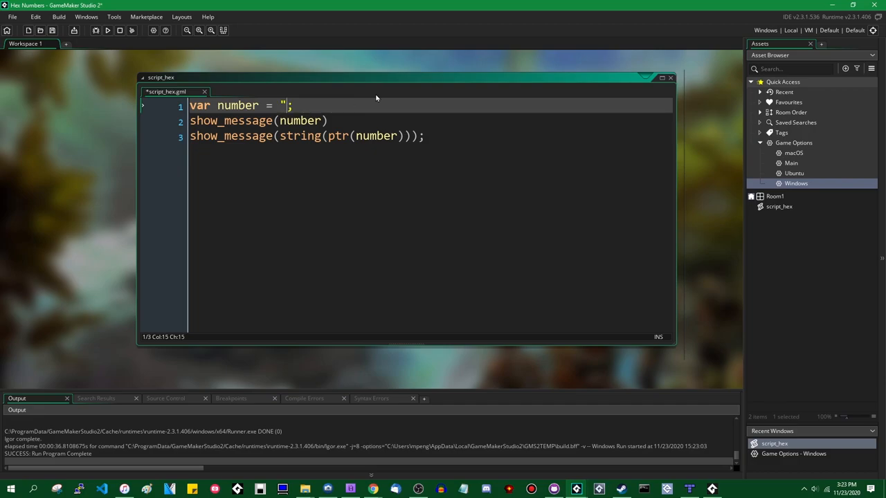
{"action": "type", "text": "0x"}
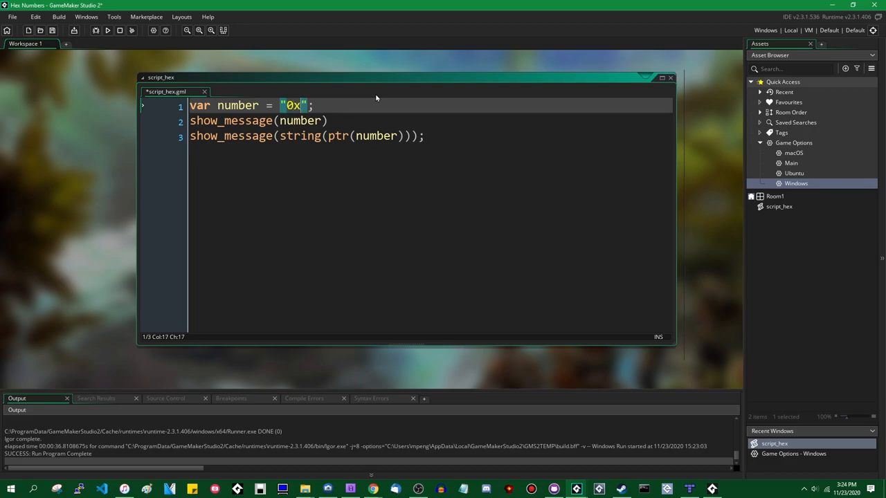
{"action": "type", "text": "ff"}
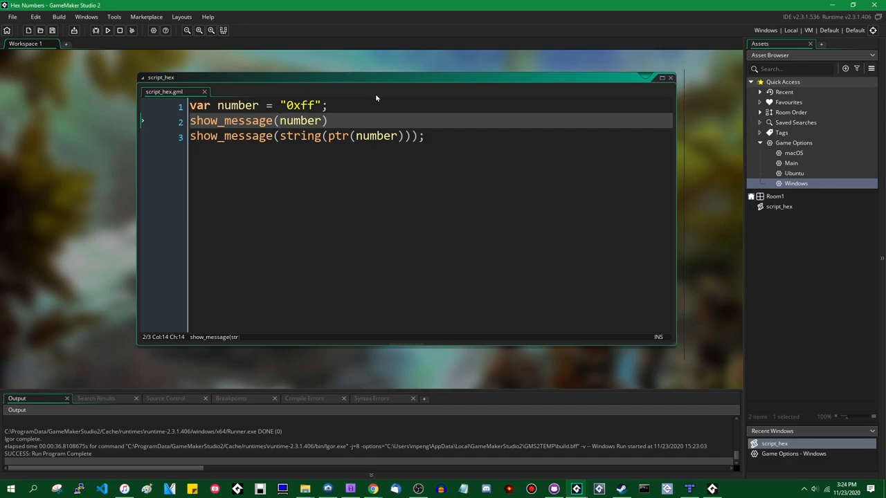
{"action": "type", "text": "real("}
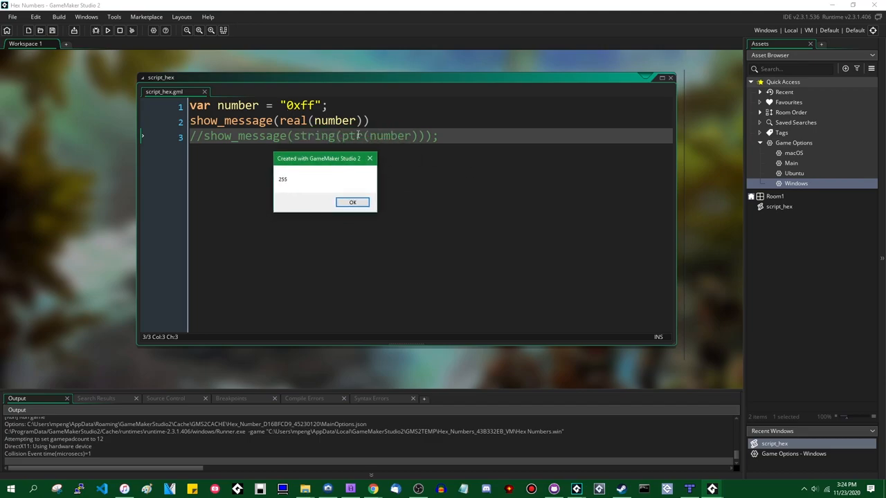
{"action": "left_click", "coordinate": [352, 201]}
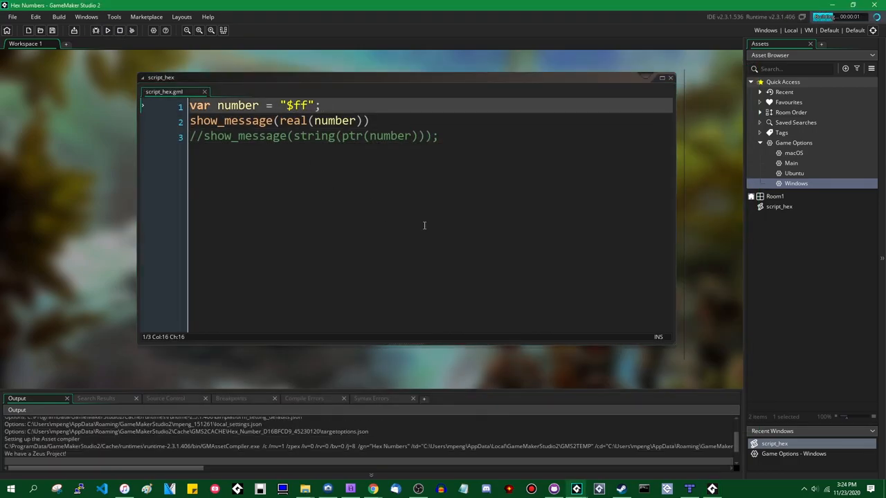
- Run with "$ff", change it to "0xff", hit the real() compile error, then show number directly
{"action": "left_click", "coordinate": [107, 30]}
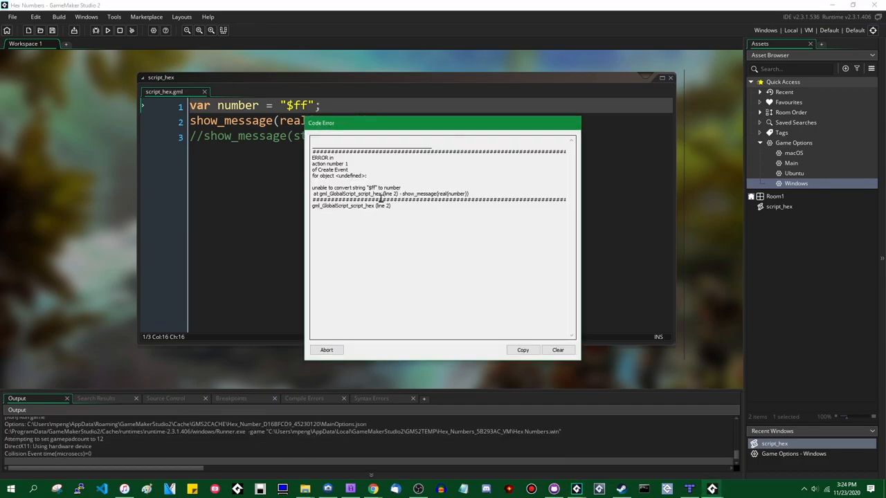
{"action": "left_click", "coordinate": [326, 349]}
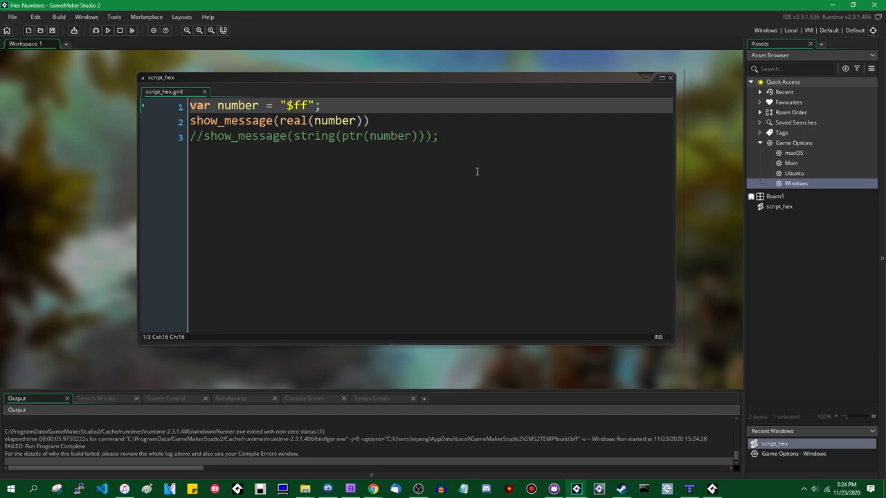
{"action": "key", "text": "Backspace"}
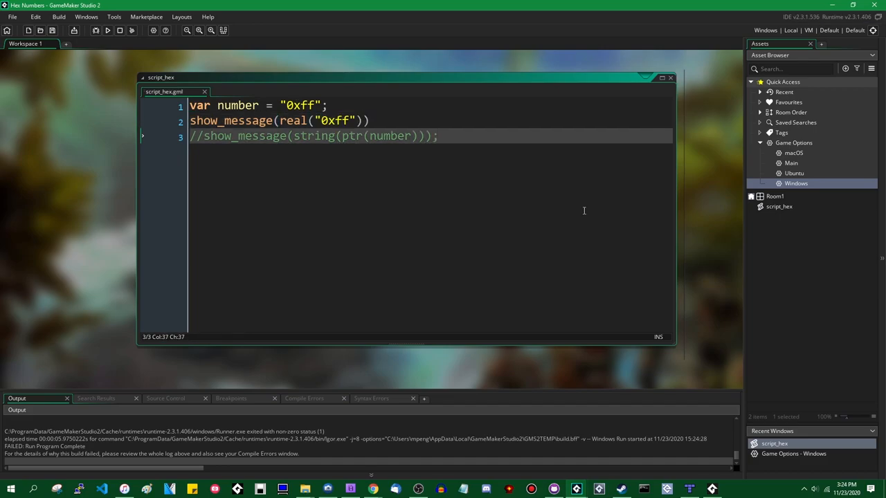
{"action": "left_click", "coordinate": [107, 29]}
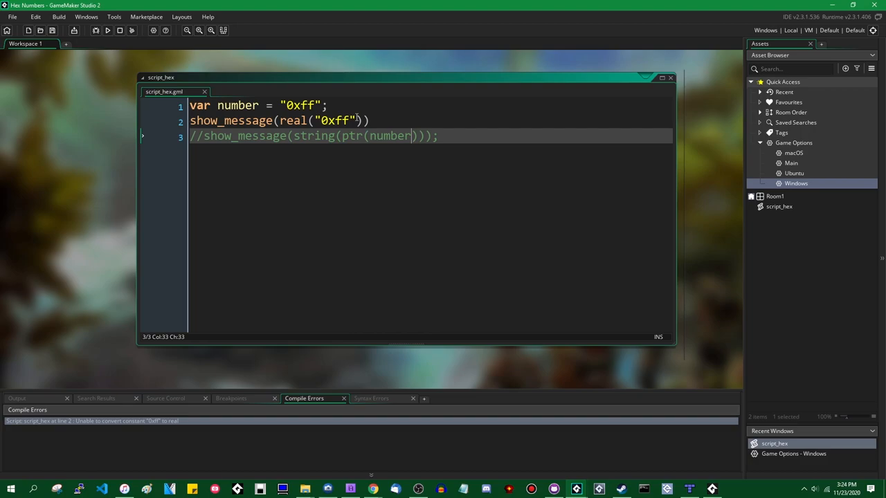
{"action": "type", "text": "number"}
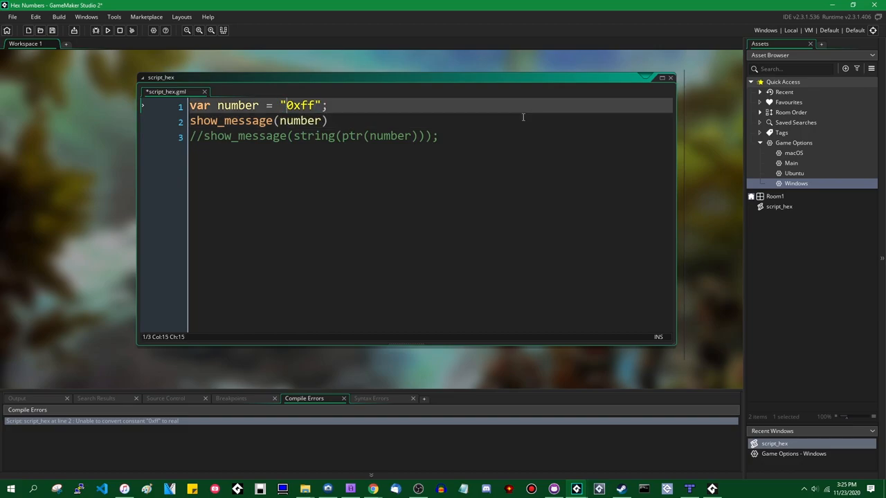
- Swap the commented display line, then add var converted_number = ptr(number); and show_message(converted_number)
{"action": "key", "text": "Backspace"}
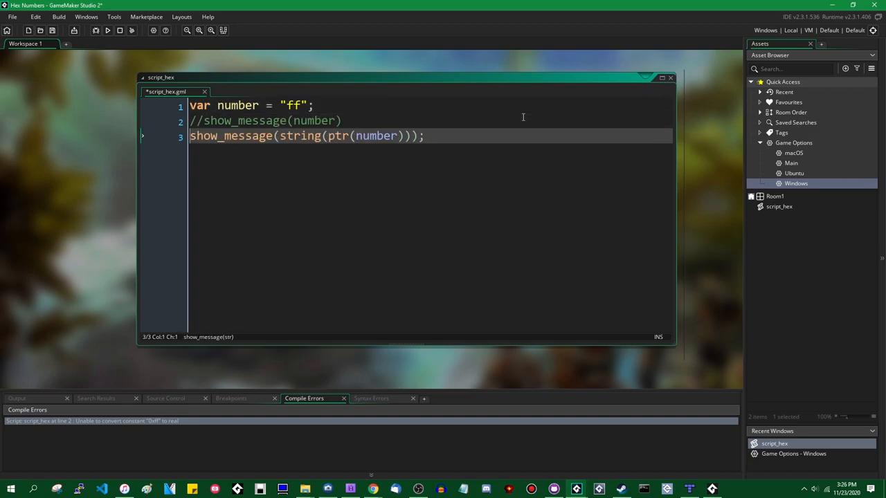
{"action": "key", "text": "Enter"}
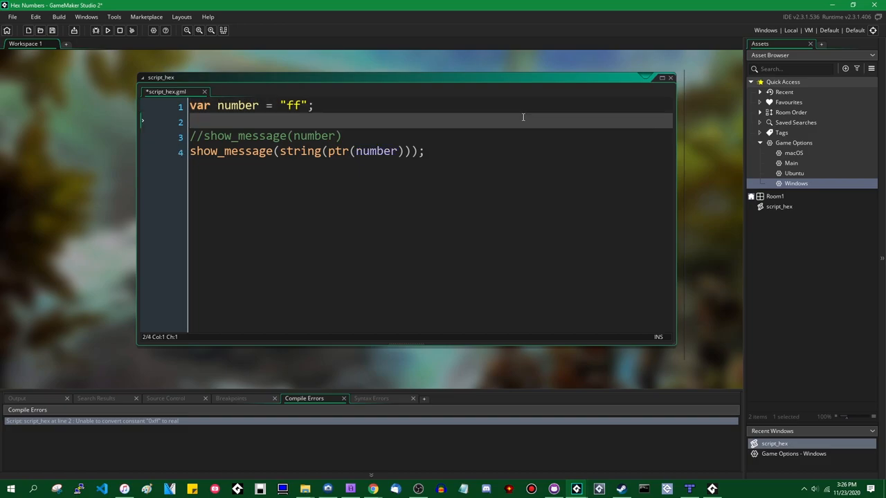
{"action": "type", "text": "var"}
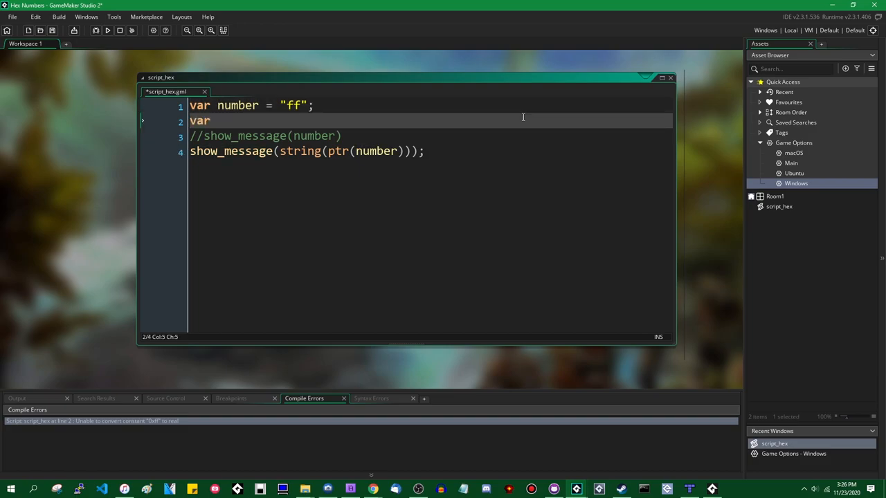
{"action": "type", "text": "convertex_number"}
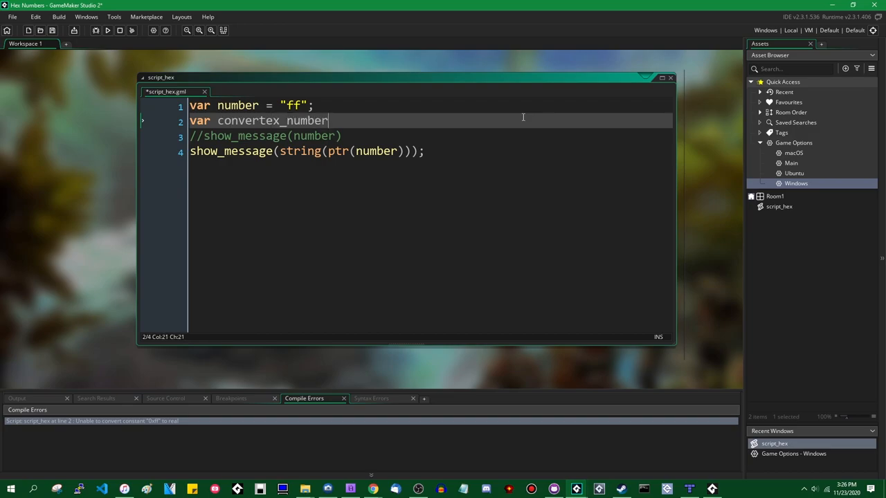
{"action": "type", "text": "= ptr"}
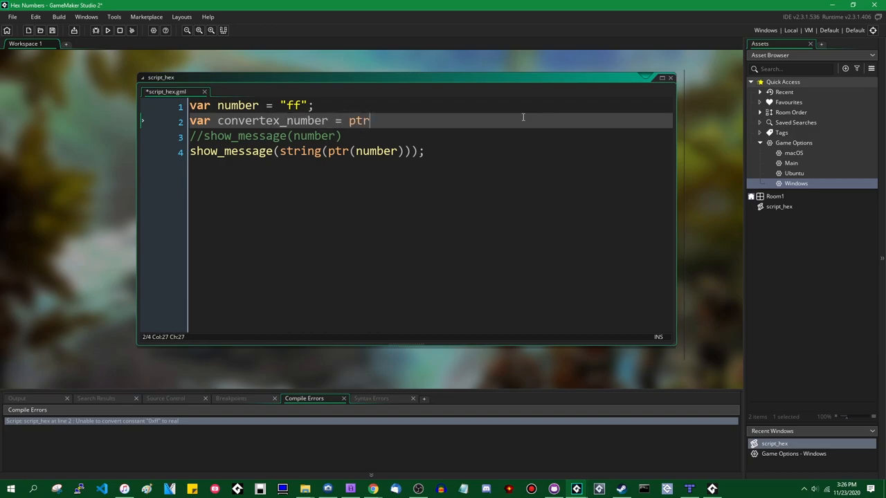
{"action": "type", "text": "("}
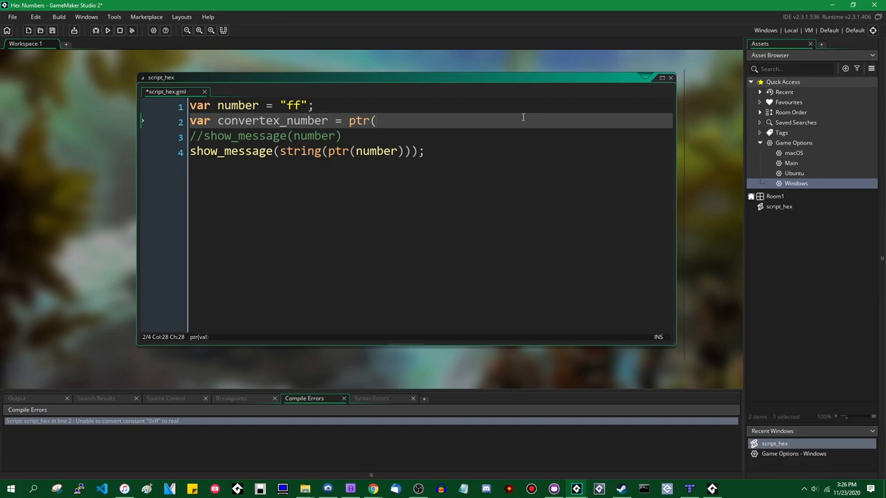
{"action": "type", "text": "number);"}
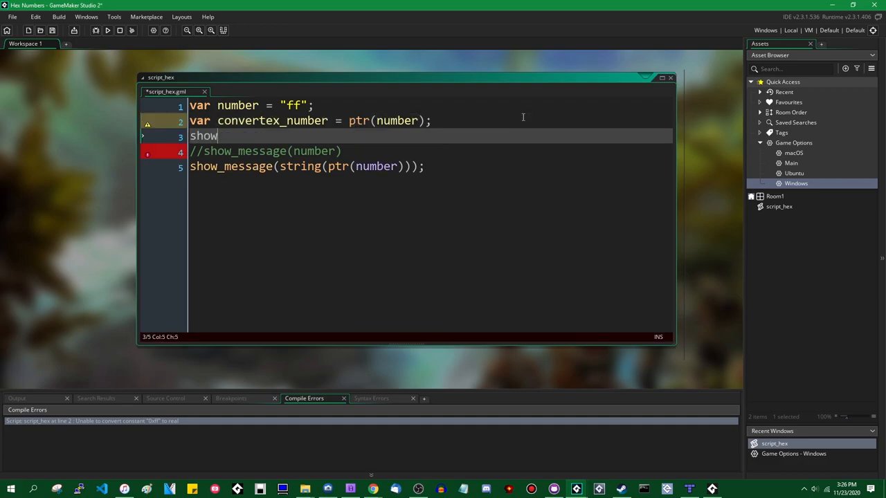
{"action": "type", "text": "_message(conve"}
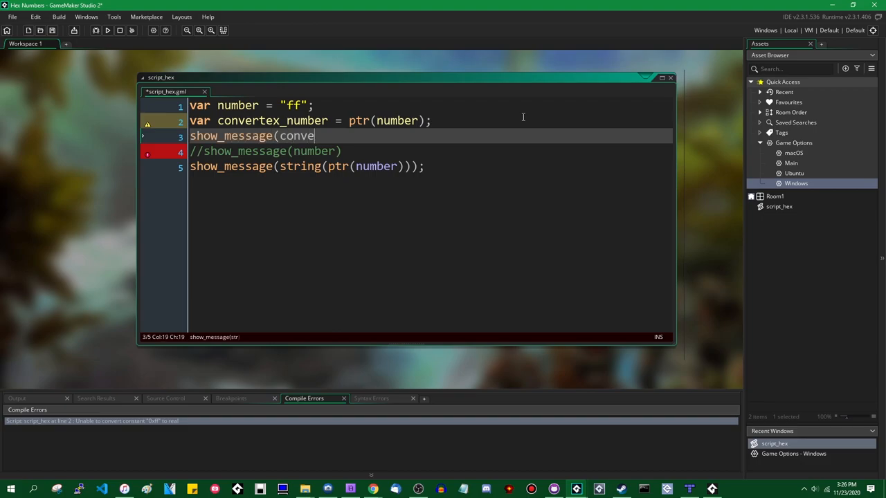
{"action": "type", "text": "rted_number);"}
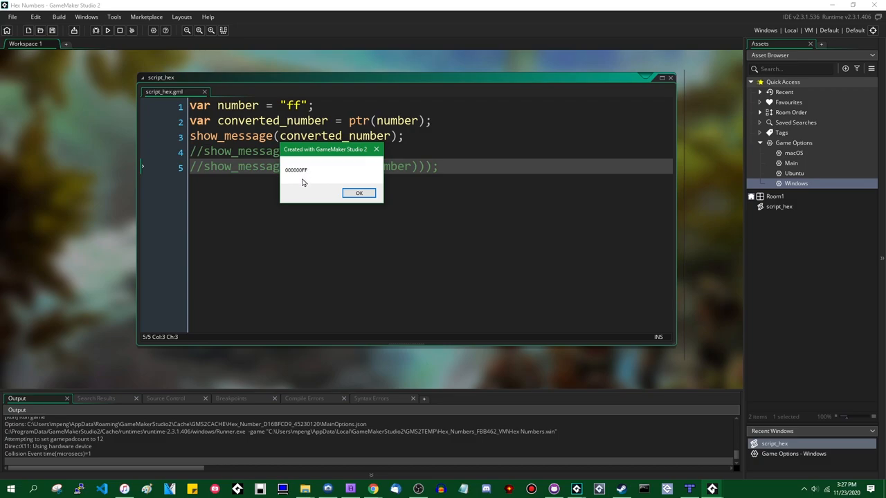
- Wrap the conversion as real(ptr(number)), run it and dismiss the 255 result
{"action": "left_click", "coordinate": [359, 193]}
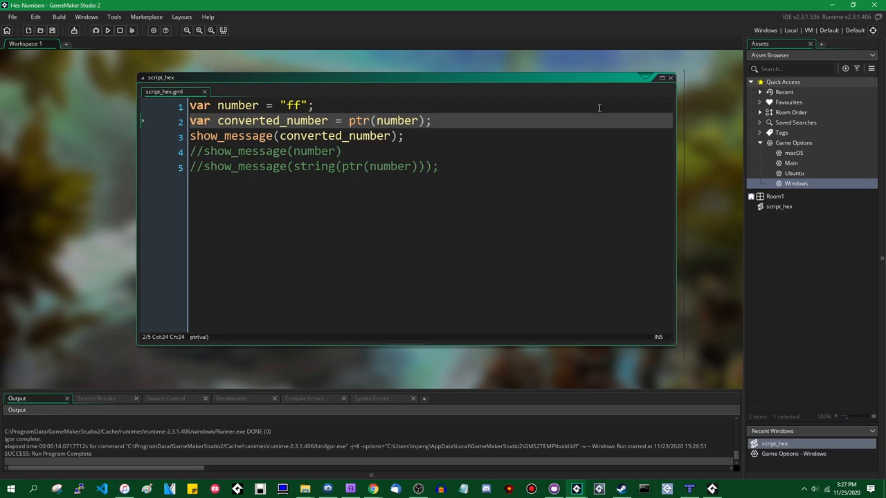
{"action": "type", "text": "real("}
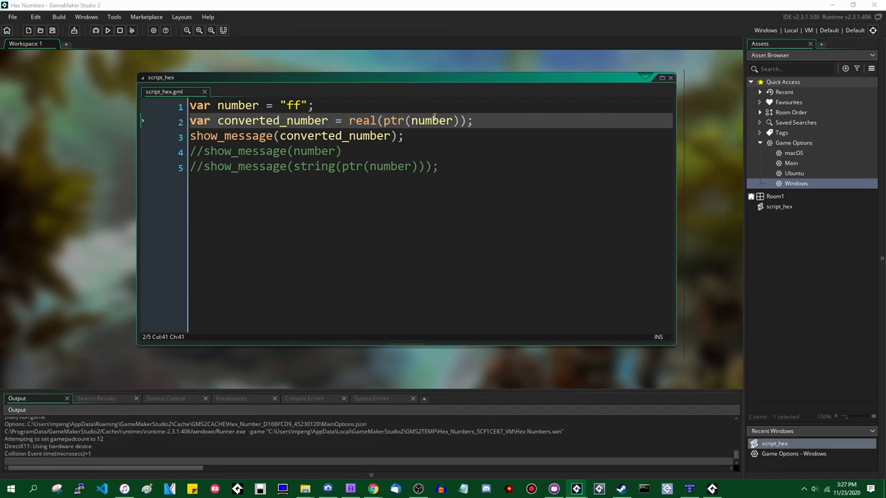
{"action": "left_click", "coordinate": [106, 29]}
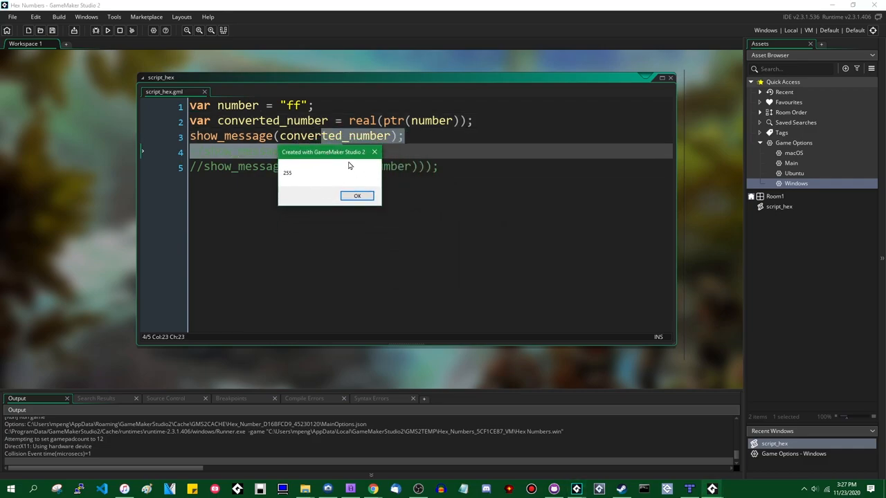
{"action": "left_click", "coordinate": [357, 196]}
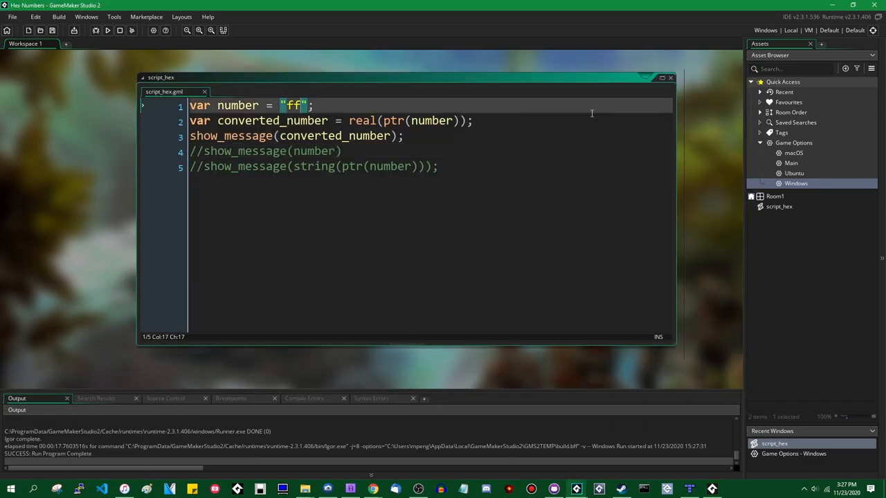
- Change the test string to "ff0033", run it and dismiss the 16711731 result
{"action": "type", "text": "0033"}
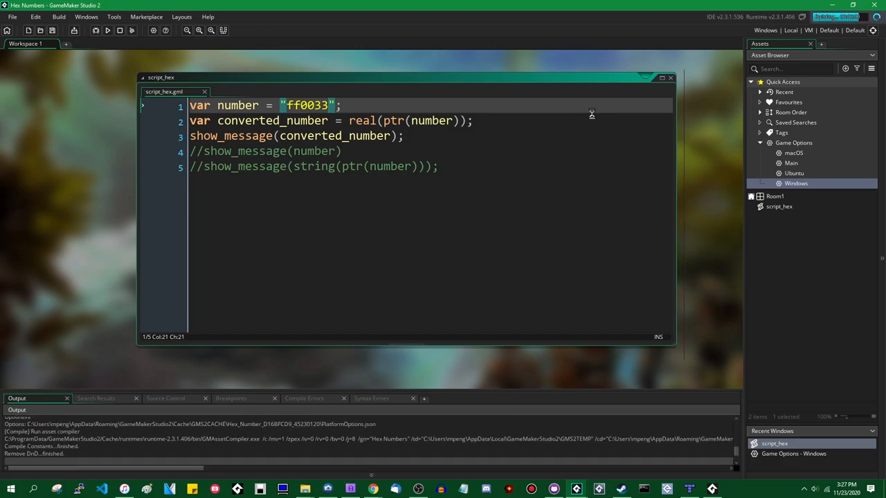
{"action": "left_click", "coordinate": [107, 30]}
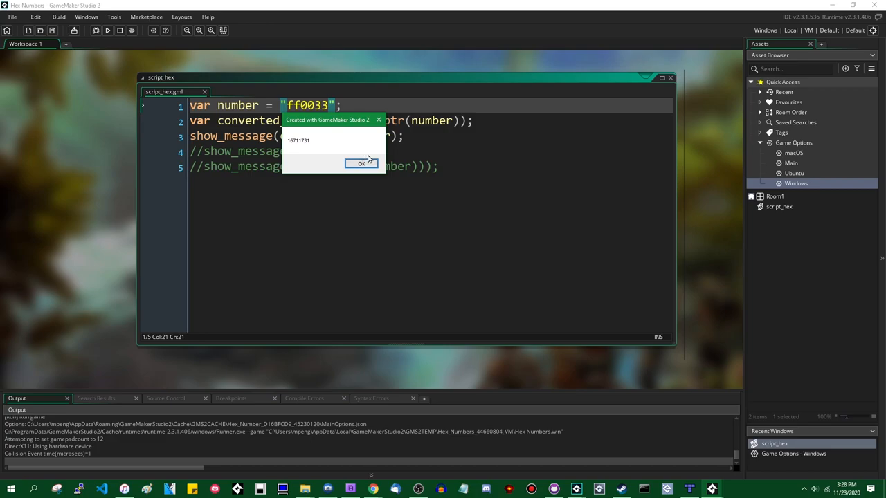
{"action": "mouse_move", "coordinate": [397, 213]}
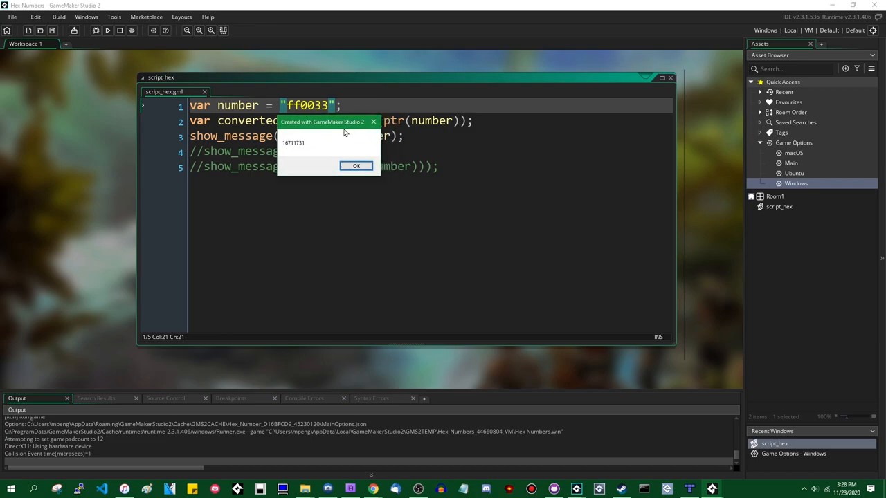
{"action": "left_click", "coordinate": [356, 166]}
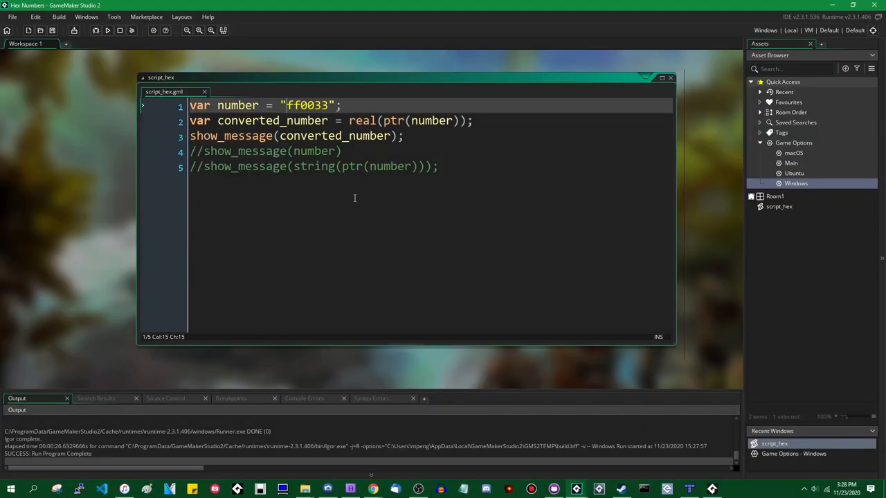
- Test "$ff0033" (returns 0) and "0xff0033" (returns 16711731), dismissing each result
{"action": "type", "text": "$"}
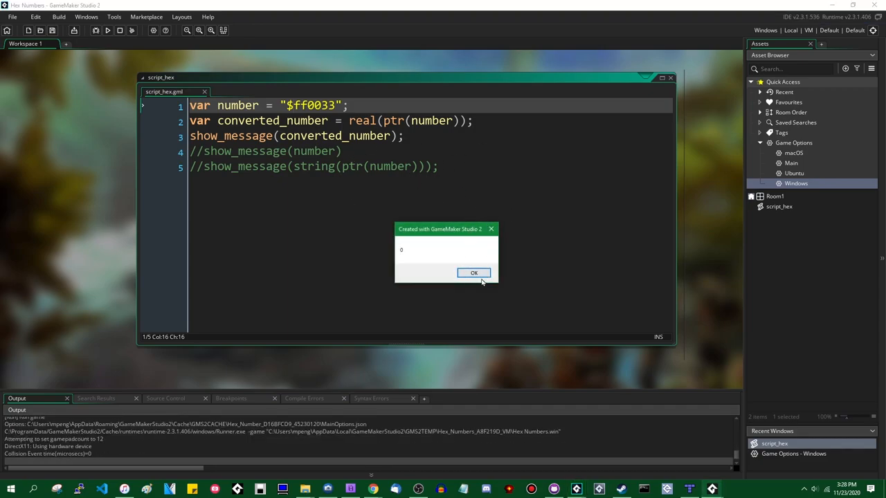
{"action": "left_click", "coordinate": [474, 272]}
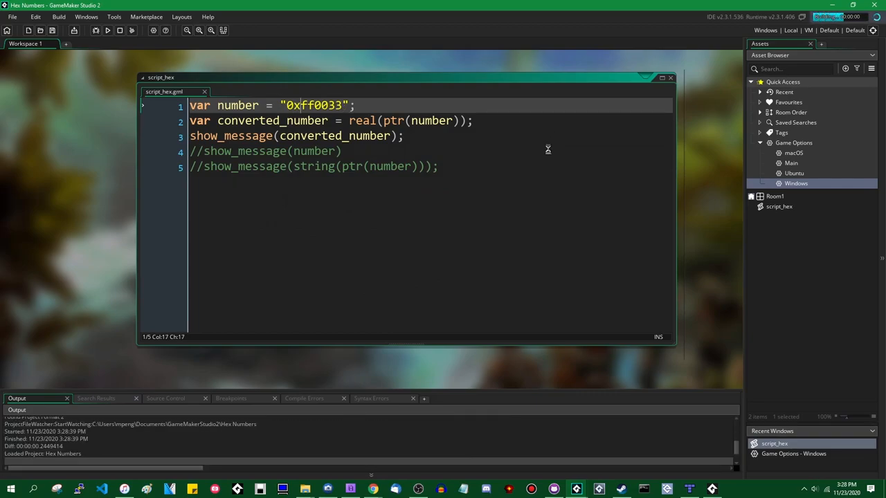
{"action": "left_click", "coordinate": [106, 30]}
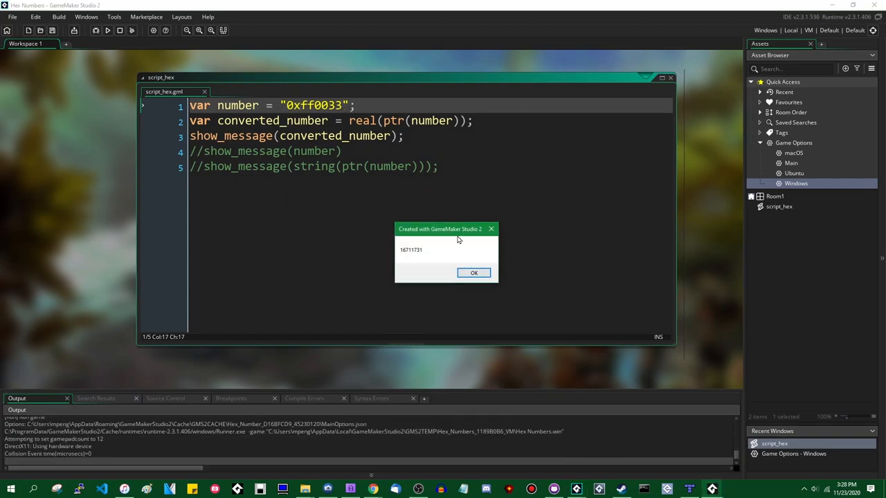
{"action": "left_click_drag", "start_coordinate": [446, 229], "coordinate": [326, 120]}
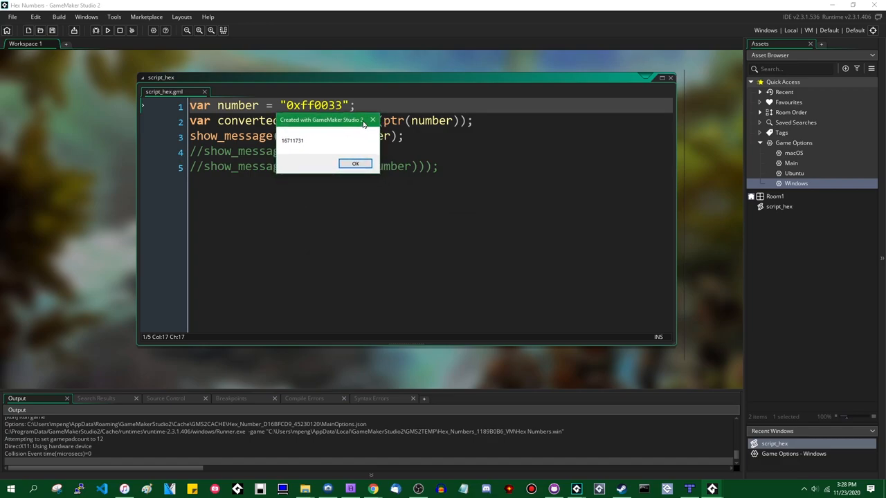
{"action": "mouse_move", "coordinate": [351, 130]}
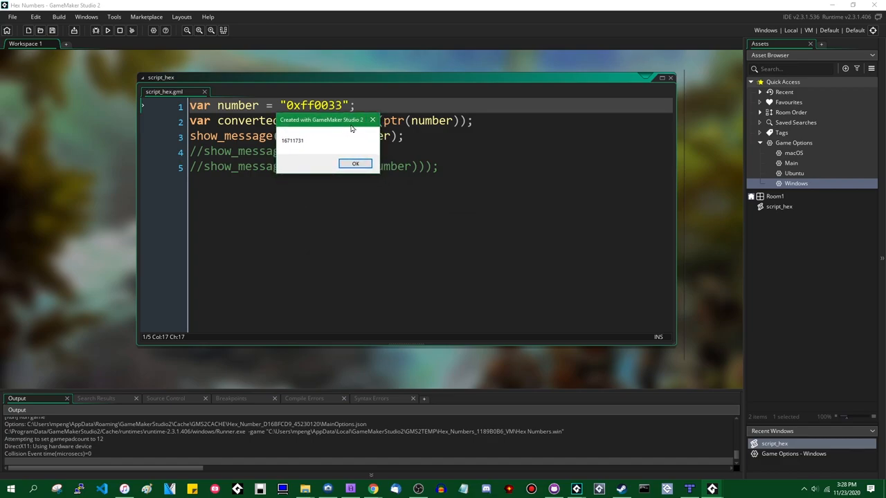
{"action": "mouse_move", "coordinate": [328, 126]}
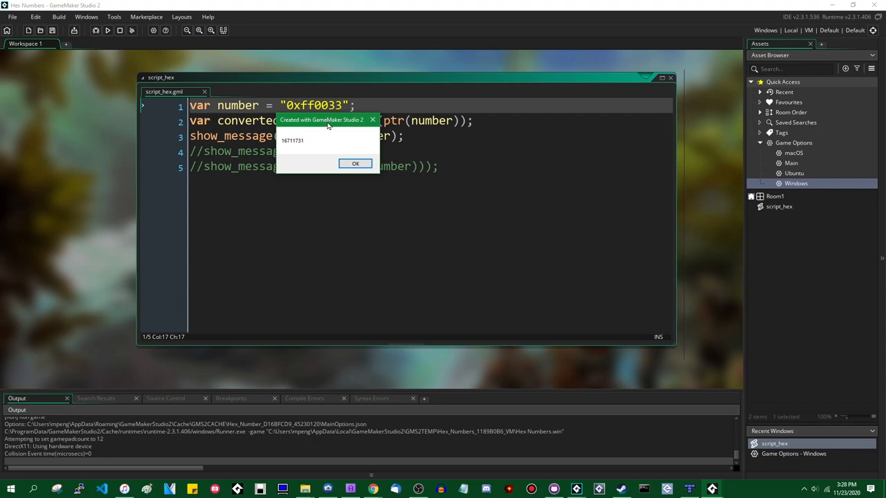
{"action": "left_click", "coordinate": [355, 164]}
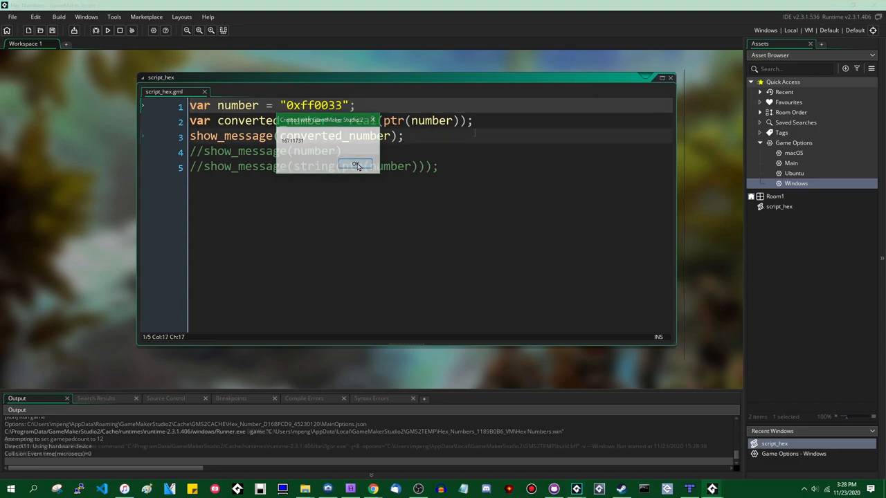
{"action": "left_click", "coordinate": [356, 165]}
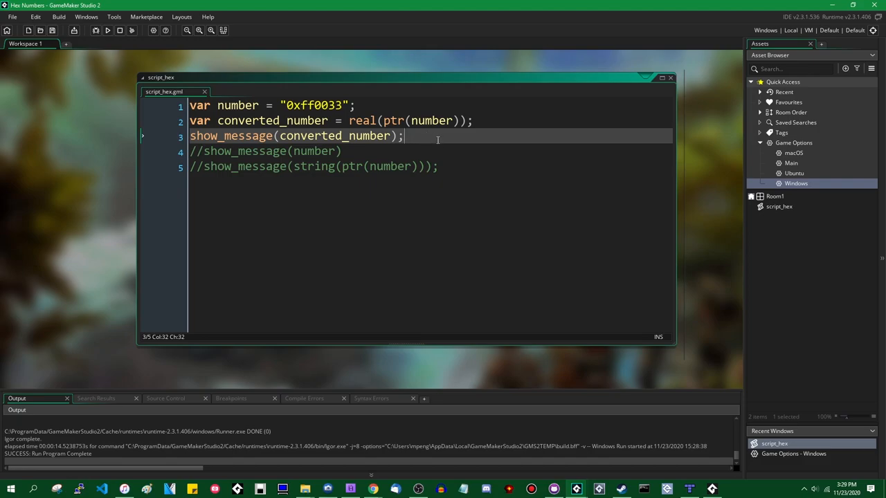
- Change the test string to "0x1ff000000", run it and dismiss the -16777216 result
{"action": "double_click", "coordinate": [313, 105]}
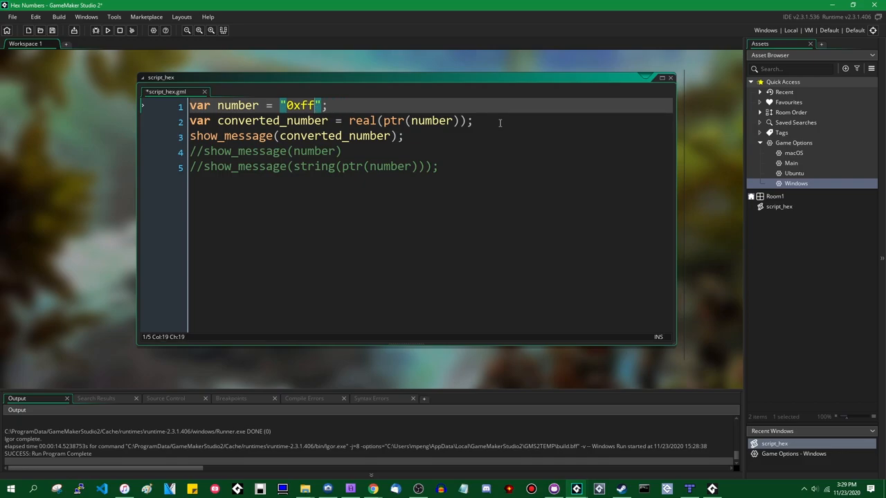
{"action": "key", "text": "BackSpace"}
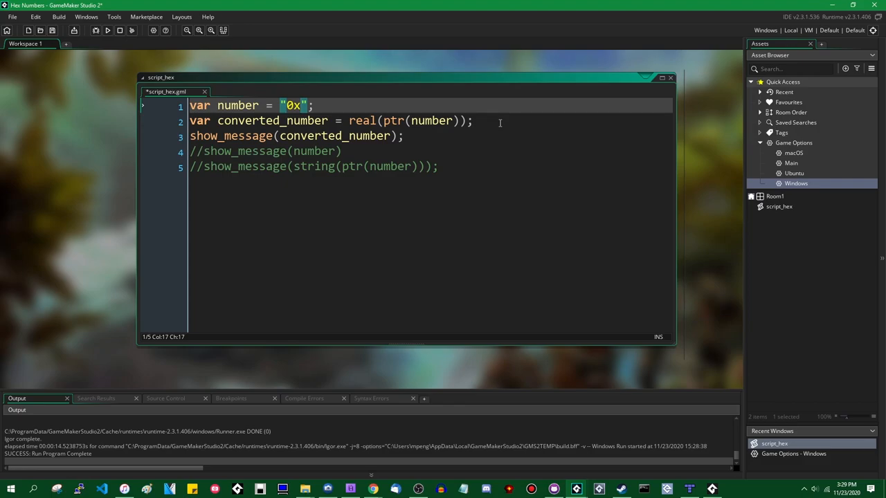
{"action": "type", "text": "1"}
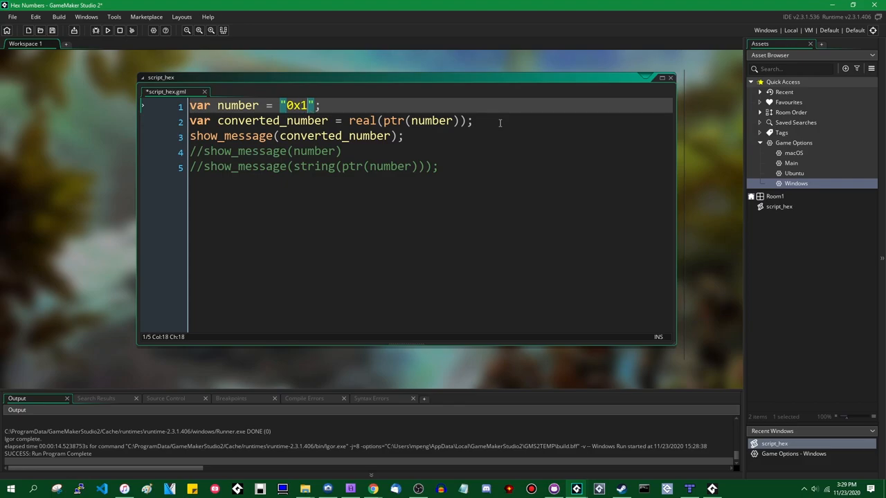
{"action": "type", "text": "ff00"}
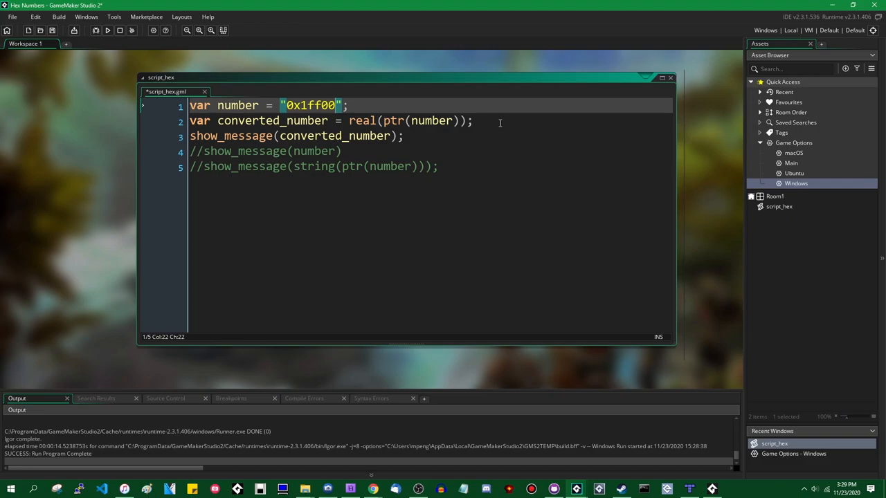
{"action": "type", "text": "0000"}
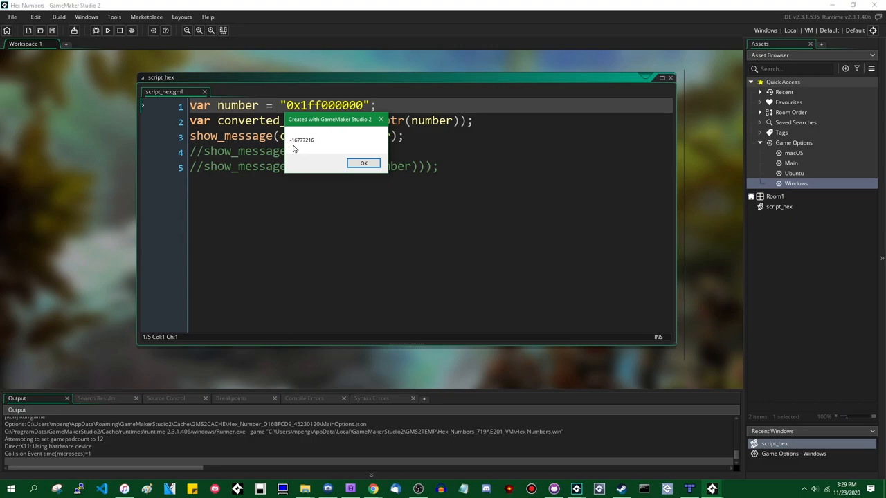
{"action": "mouse_move", "coordinate": [317, 162]}
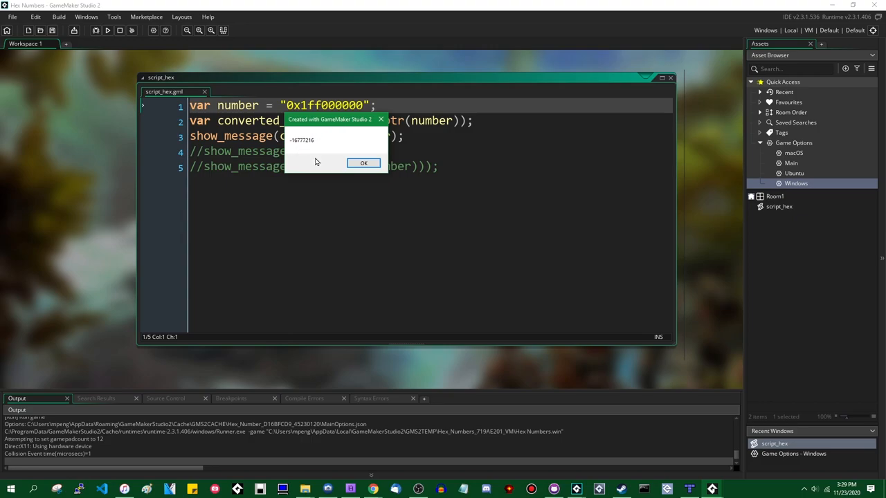
{"action": "mouse_move", "coordinate": [332, 171]}
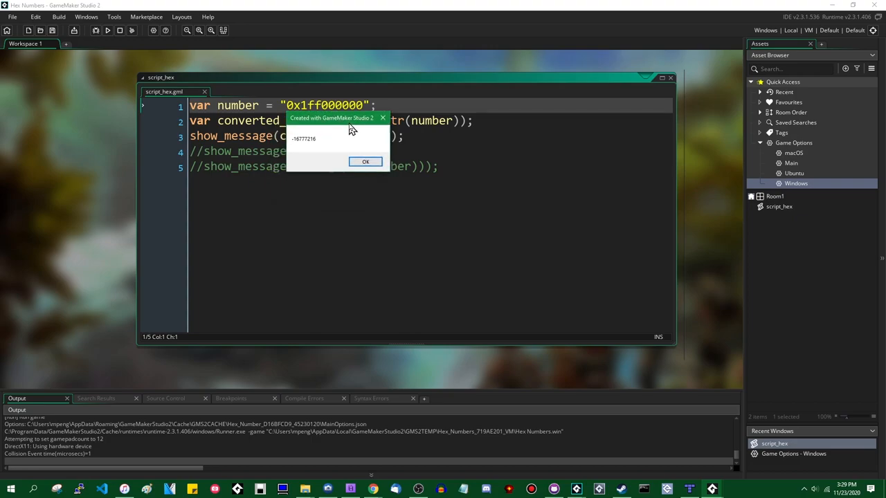
{"action": "left_click", "coordinate": [365, 161]}
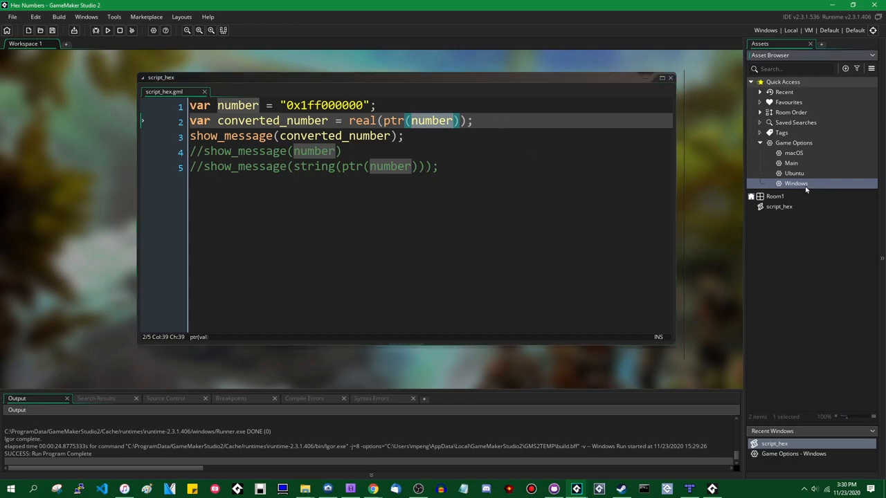
- Enable 'Use x64 Windows Runtime' in the Windows game options and confirm
{"action": "double_click", "coordinate": [796, 183]}
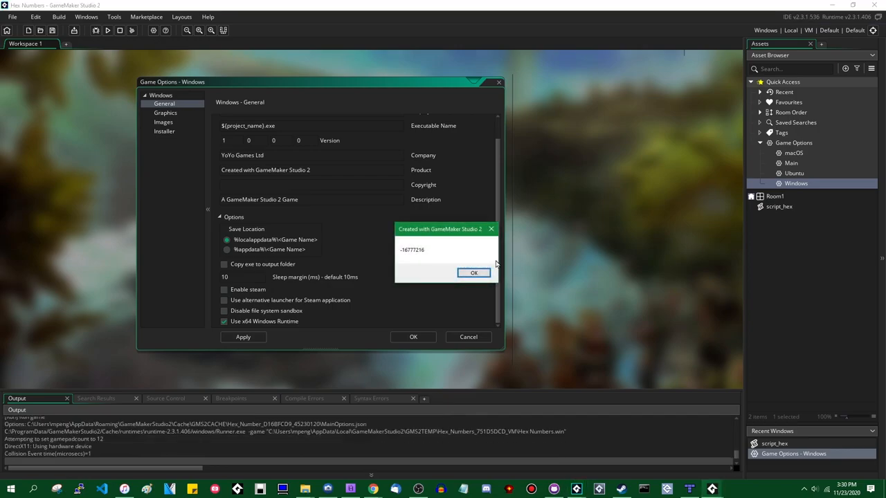
{"action": "left_click", "coordinate": [473, 271]}
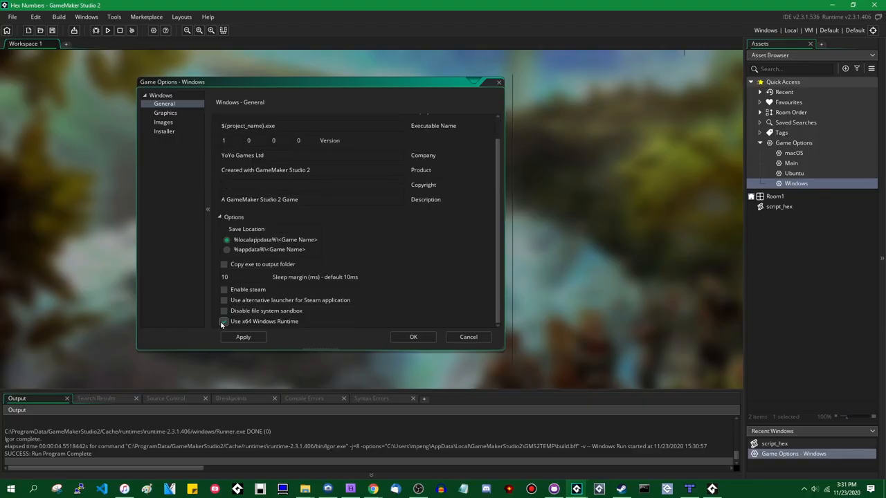
{"action": "left_click", "coordinate": [413, 335]}
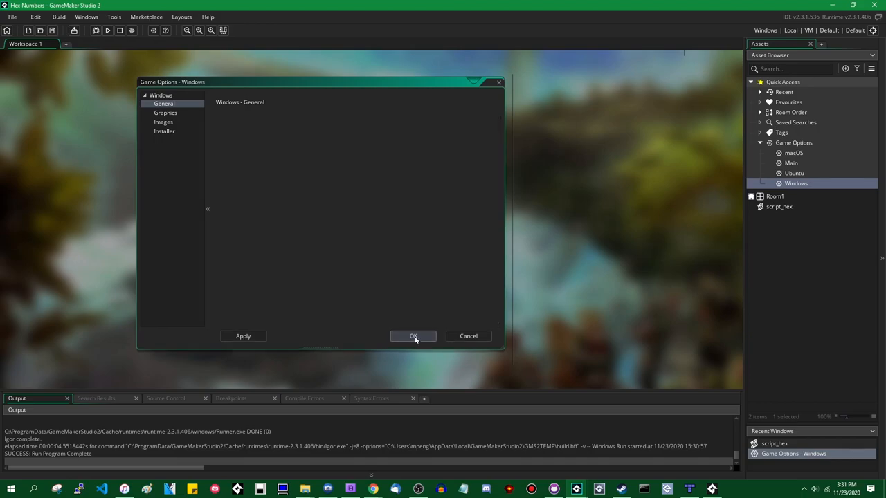
{"action": "left_click", "coordinate": [413, 337]}
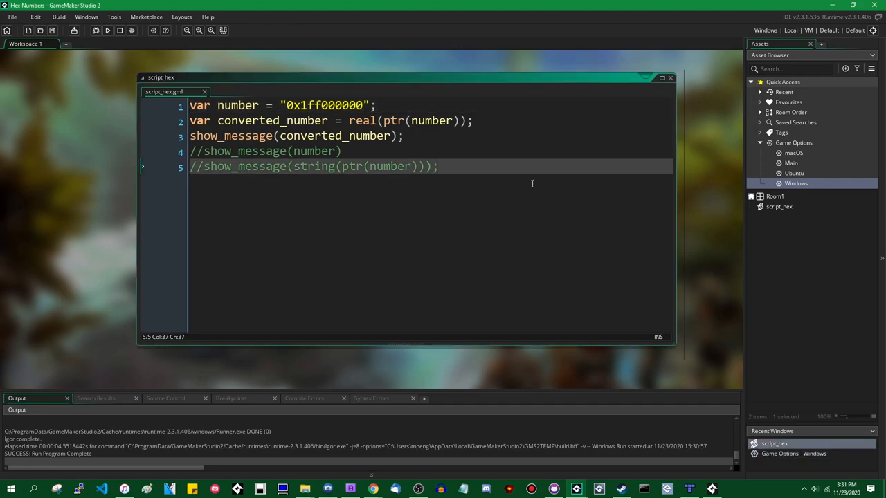
{"action": "left_click", "coordinate": [107, 30]}
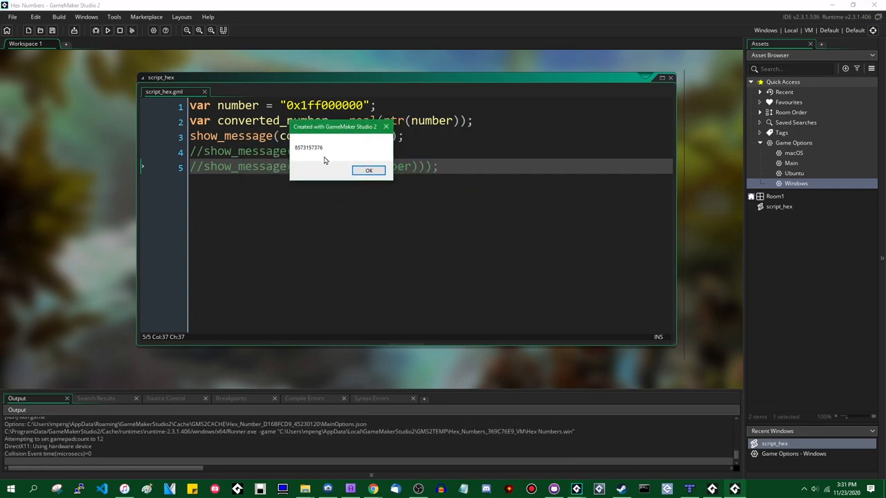
{"action": "mouse_move", "coordinate": [313, 154]}
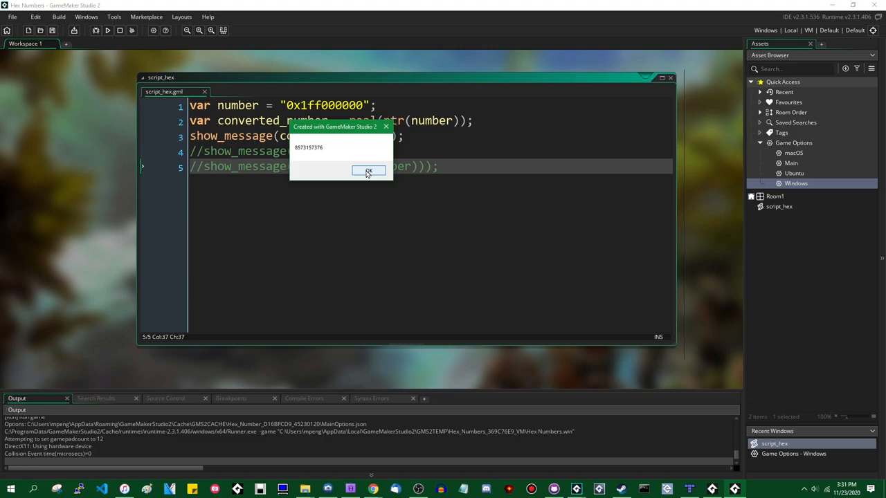
{"action": "left_click", "coordinate": [367, 171]}
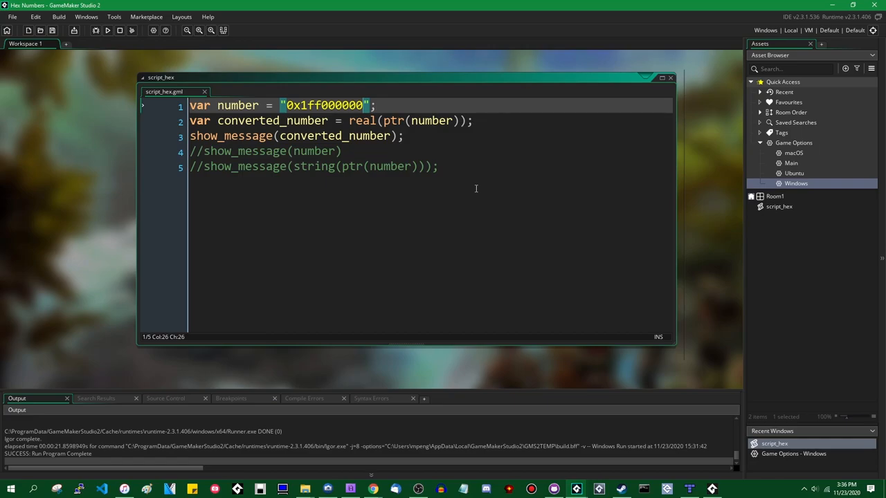
- Replace the trailing zeros with "ghjkl", run, dismiss the 130816 result and close the game
{"action": "key", "text": "BackSpace"}
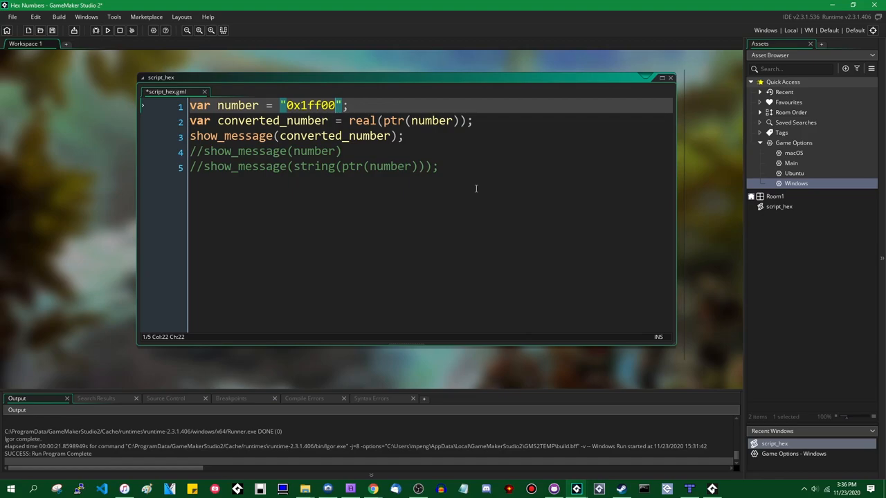
{"action": "type", "text": "ghjkl"}
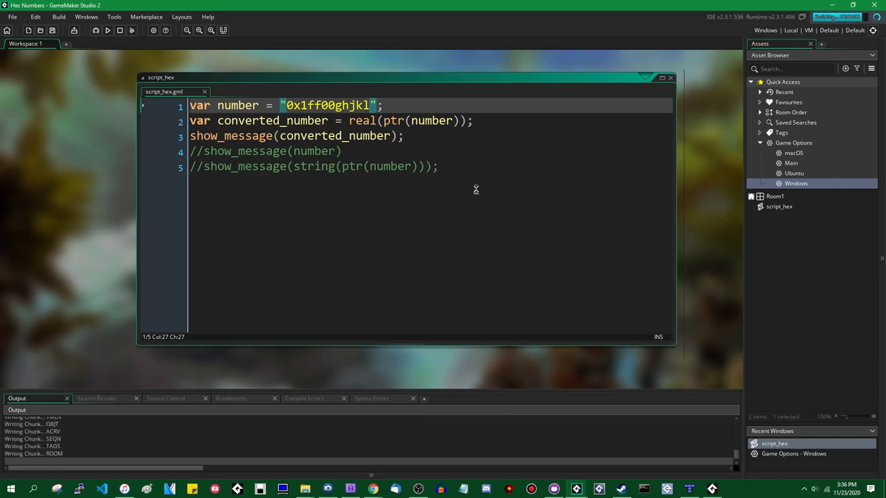
{"action": "left_click", "coordinate": [107, 30]}
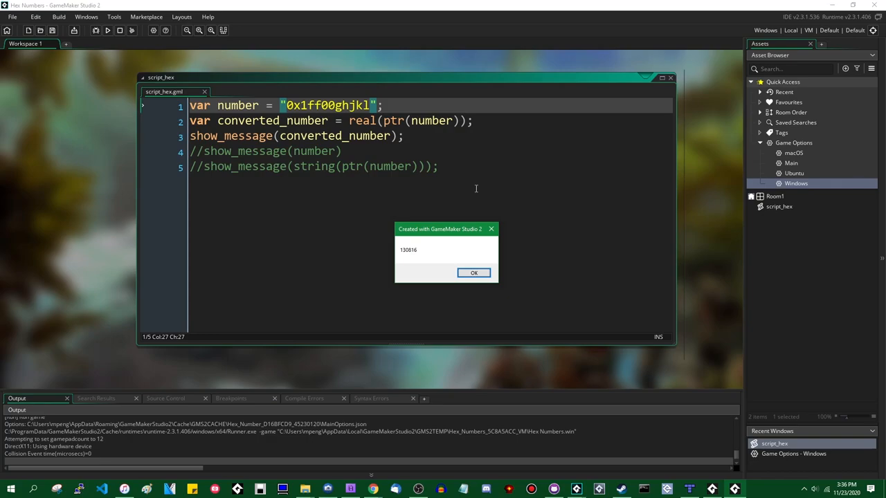
{"action": "left_click", "coordinate": [474, 272]}
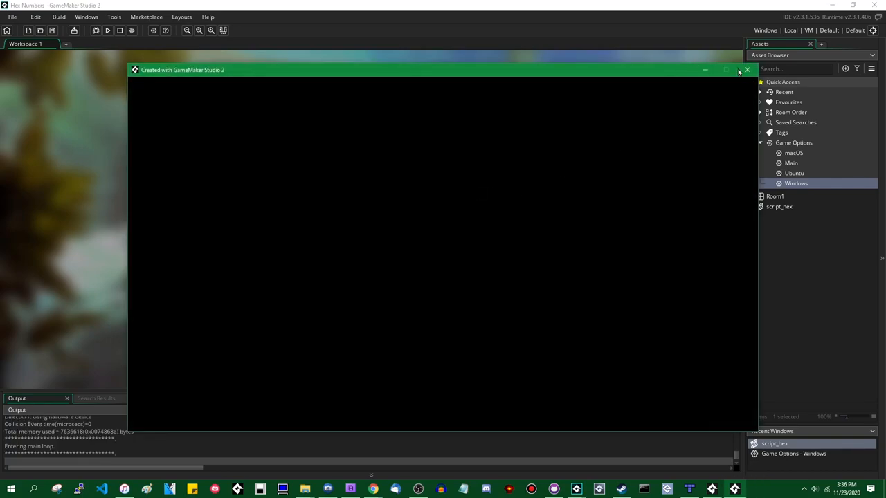
{"action": "left_click", "coordinate": [746, 69]}
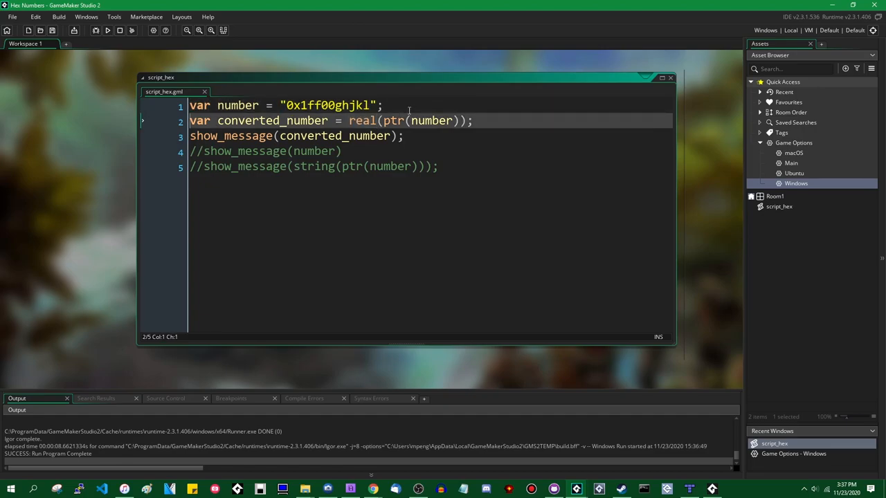
{"action": "left_click", "coordinate": [467, 120]}
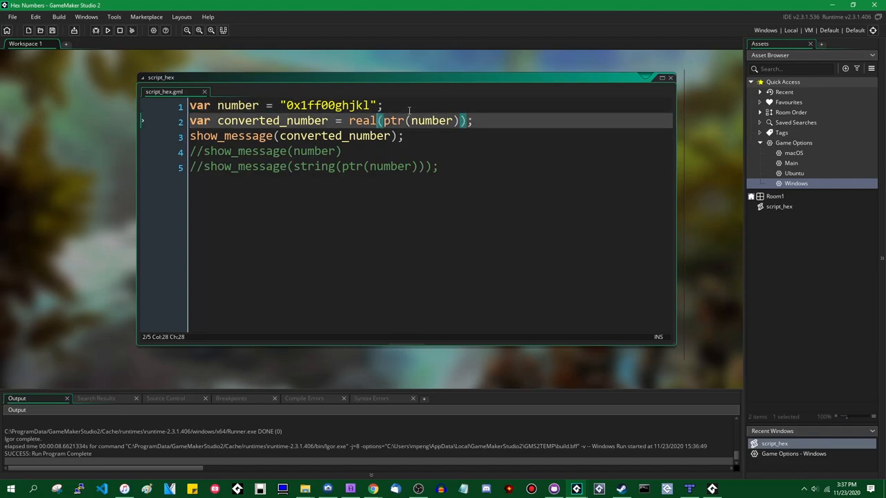